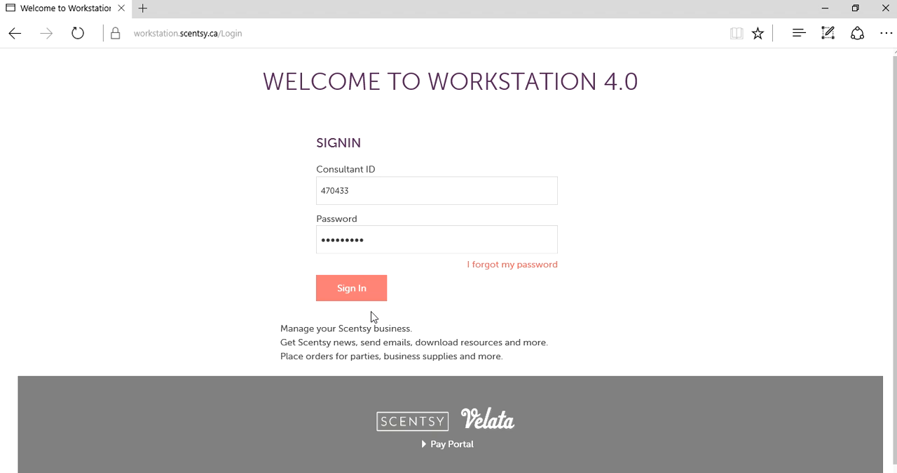
{"action": "mouse_move", "coordinate": [379, 294]}
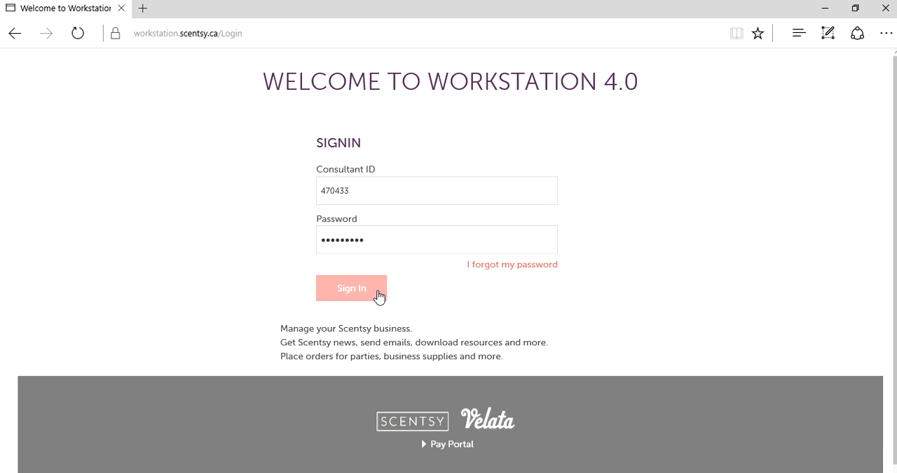
- Sign in and display the Pending Orders list under Orders
{"action": "left_click", "coordinate": [351, 288]}
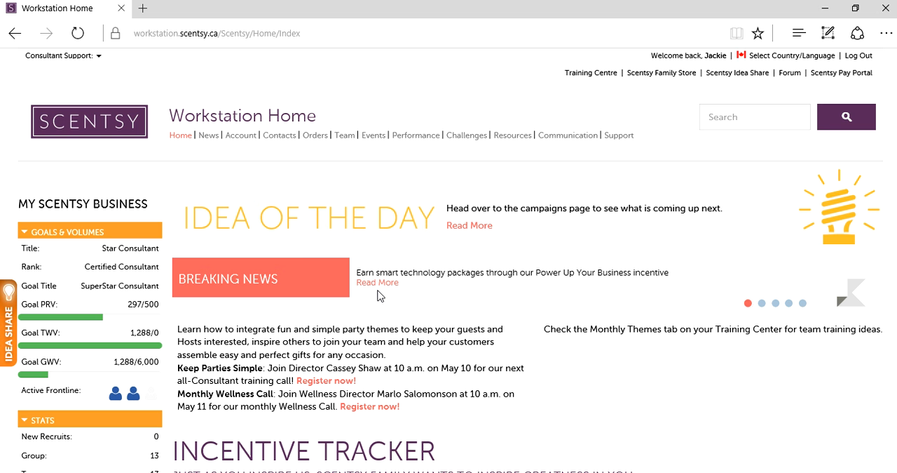
{"action": "mouse_move", "coordinate": [315, 134]}
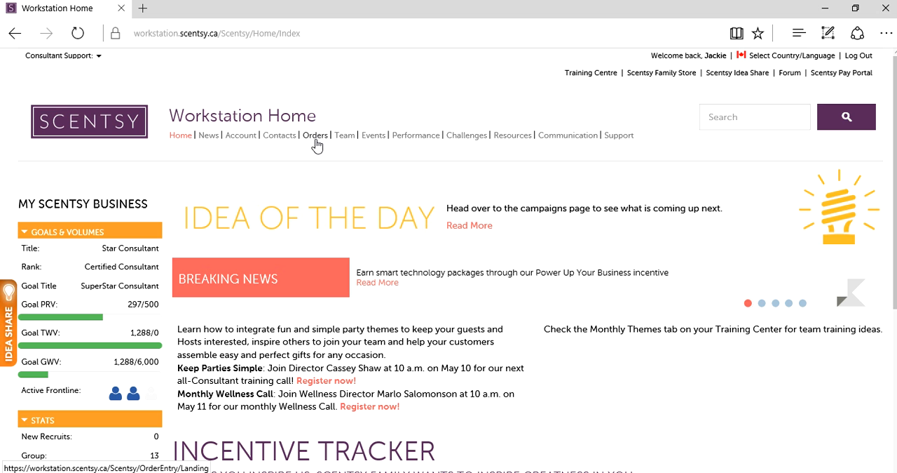
{"action": "left_click", "coordinate": [315, 135]}
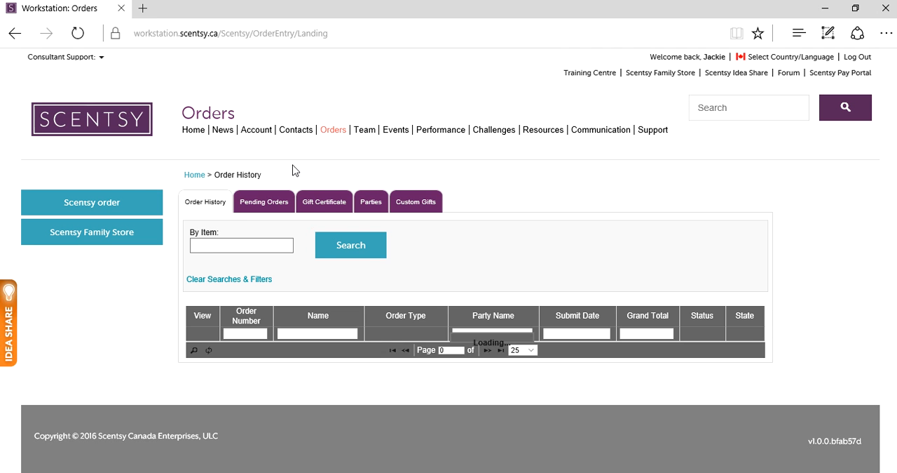
{"action": "left_click", "coordinate": [264, 201]}
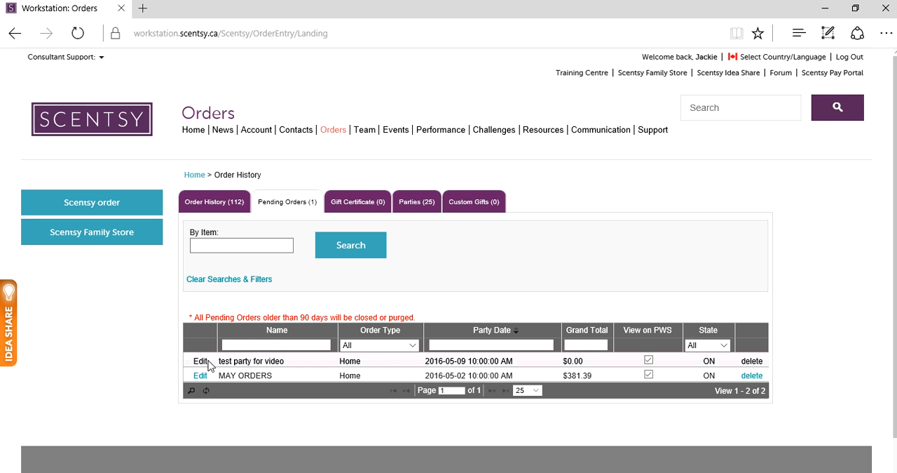
- Open 'test party for video' and accept its party details, bypassing address validation
{"action": "left_click", "coordinate": [201, 360]}
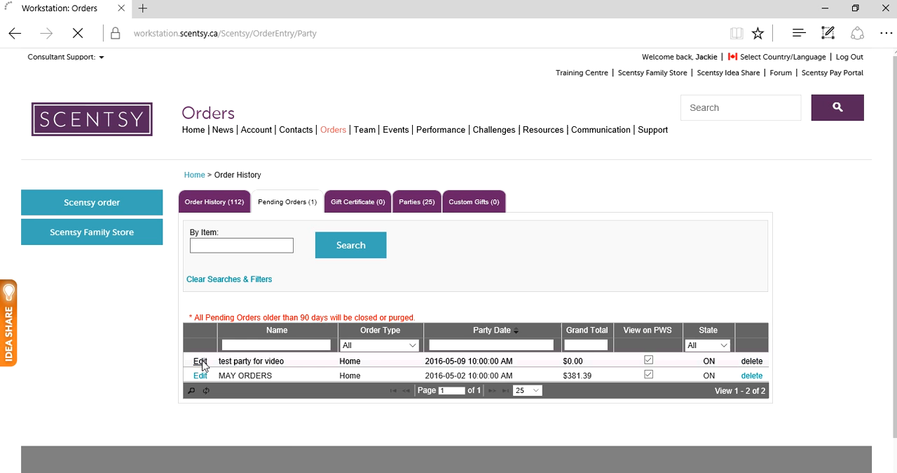
{"action": "left_click", "coordinate": [201, 360]}
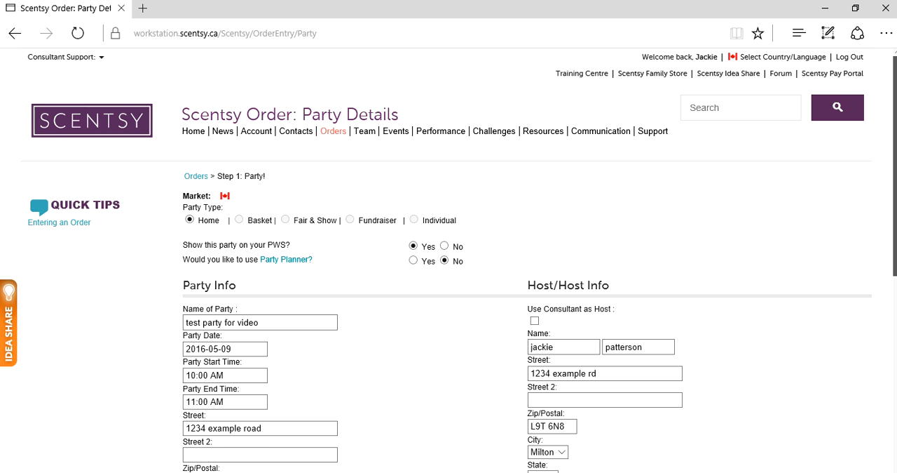
{"action": "scroll", "scroll_direction": "down", "scroll_amount": 3}
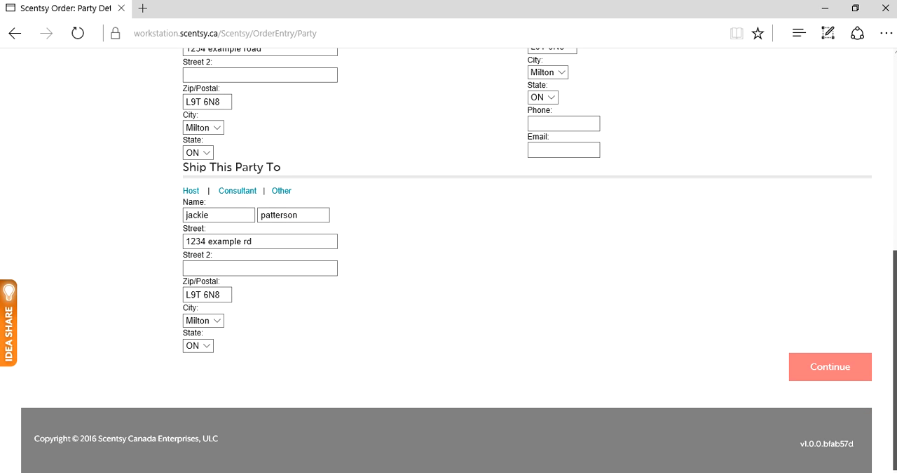
{"action": "left_click", "coordinate": [830, 366]}
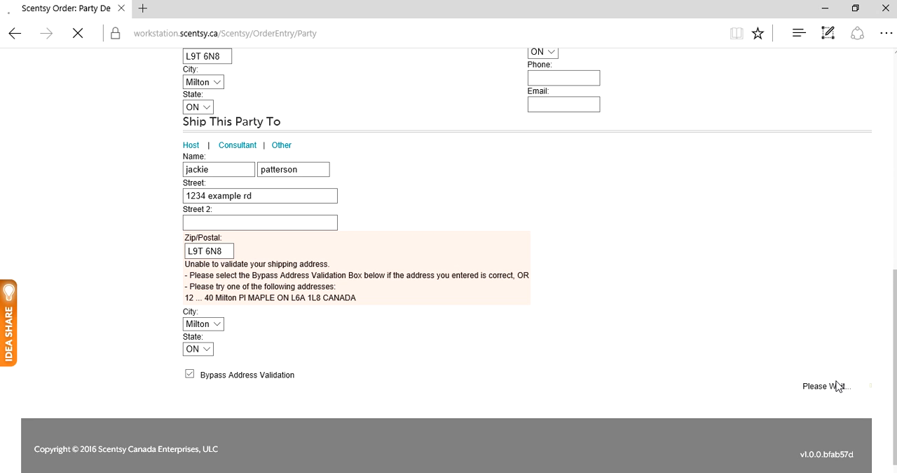
{"action": "left_click", "coordinate": [831, 385]}
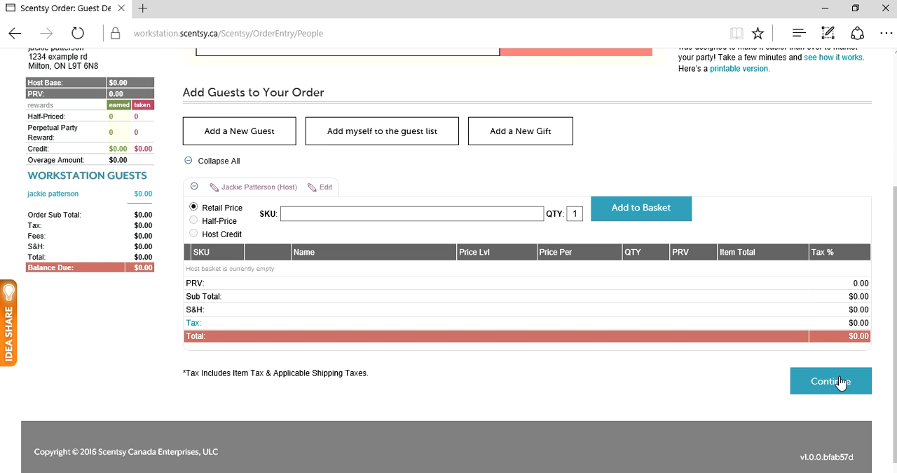
{"action": "scroll", "scroll_direction": "up", "scroll_amount": 3}
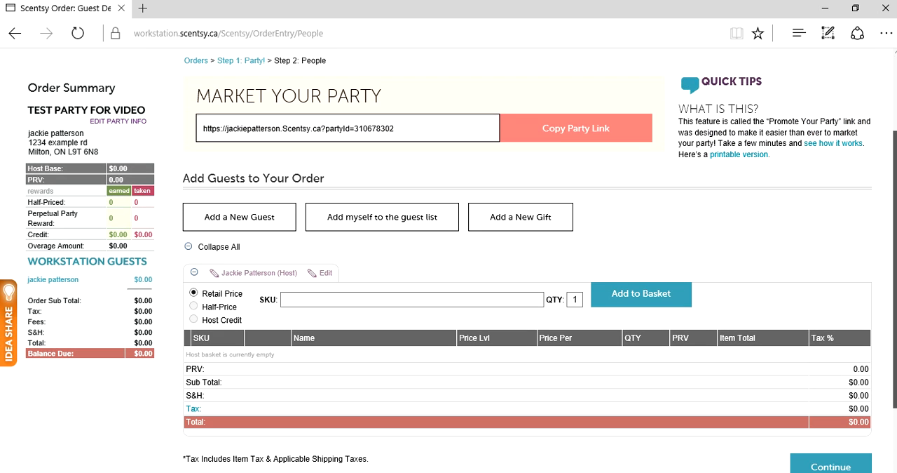
{"action": "scroll", "scroll_direction": "down", "scroll_amount": 3}
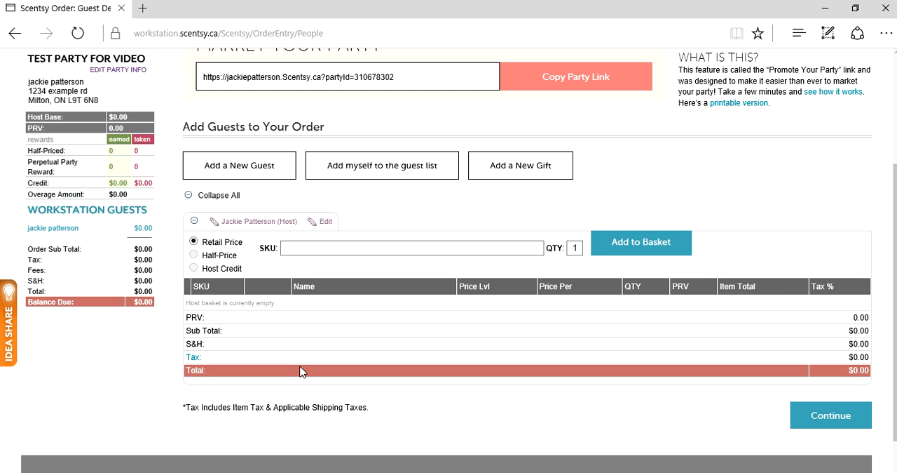
{"action": "mouse_move", "coordinate": [324, 204]}
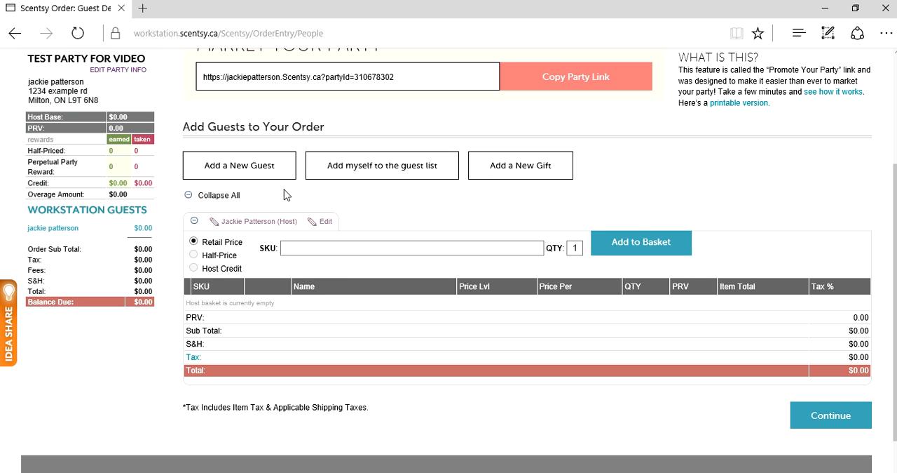
- Start a new guest and enter the name 'guest number1'
{"action": "left_click", "coordinate": [240, 164]}
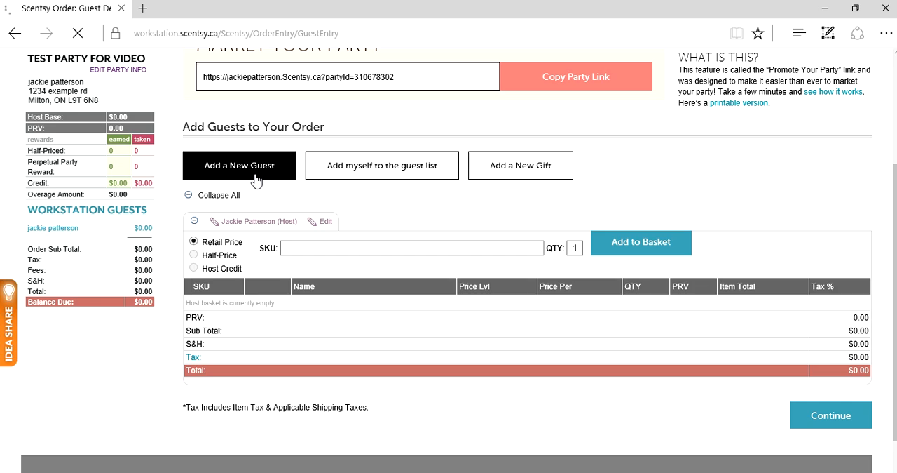
{"action": "left_click", "coordinate": [239, 165]}
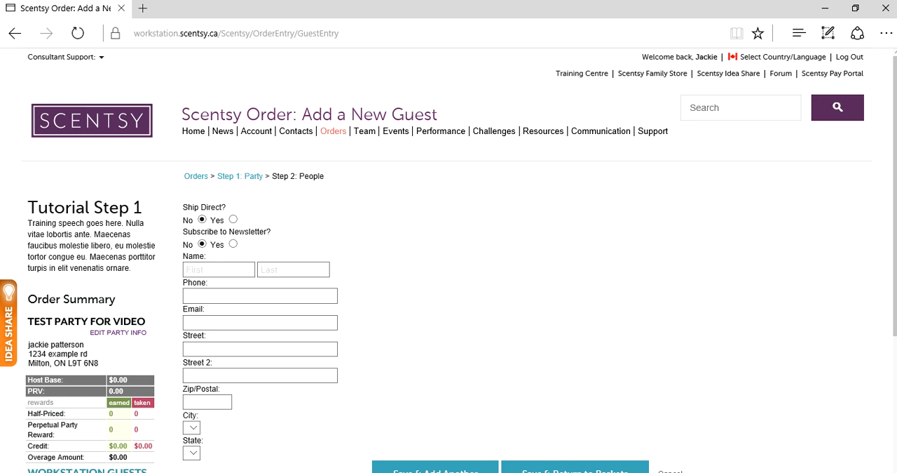
{"action": "scroll", "scroll_direction": "down", "scroll_amount": 3}
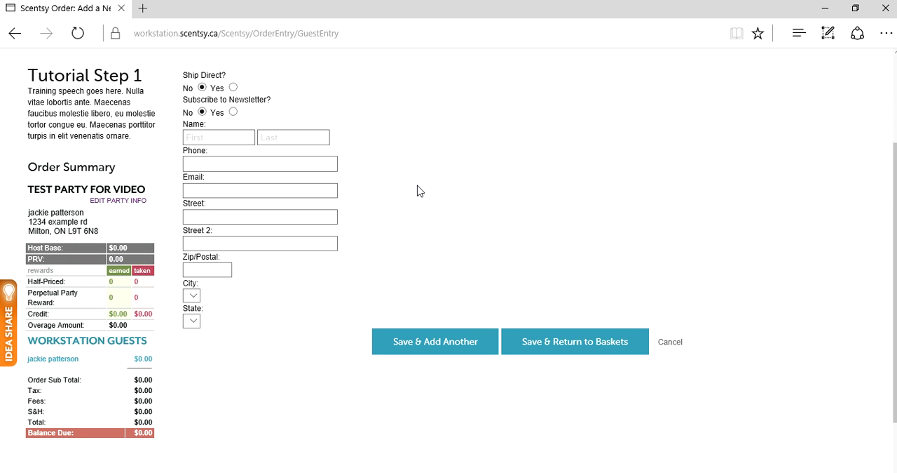
{"action": "mouse_move", "coordinate": [403, 210]}
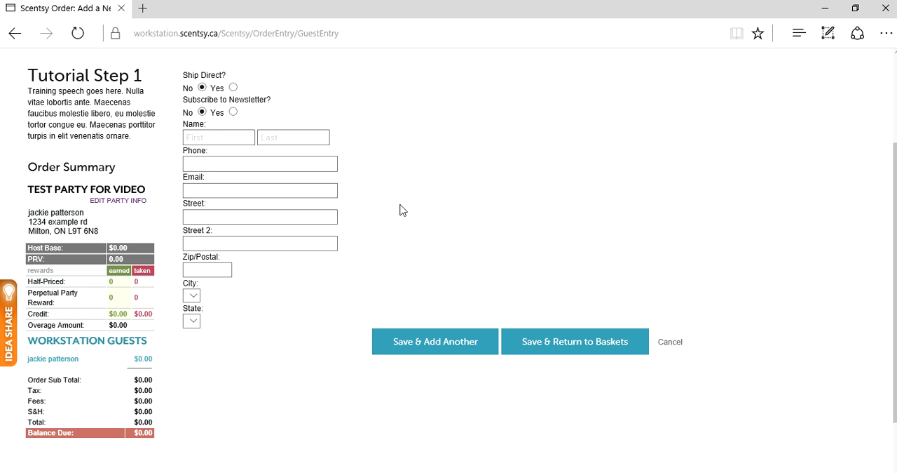
{"action": "left_click", "coordinate": [218, 136]}
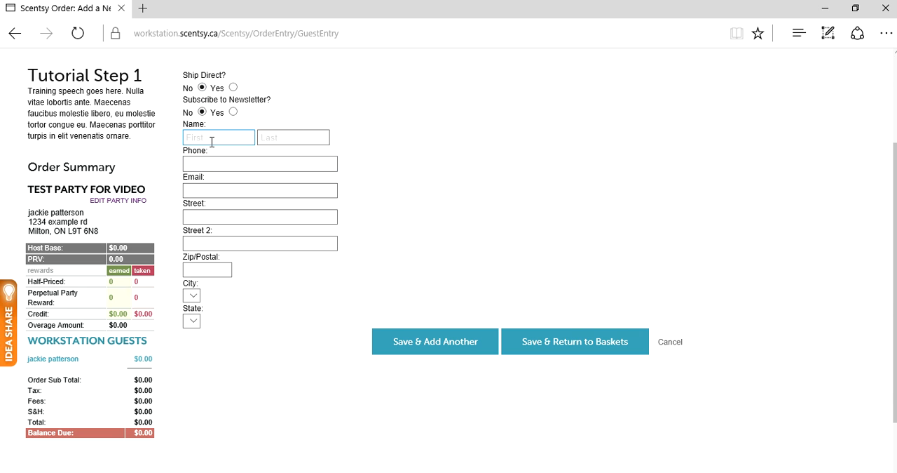
{"action": "mouse_move", "coordinate": [216, 124]}
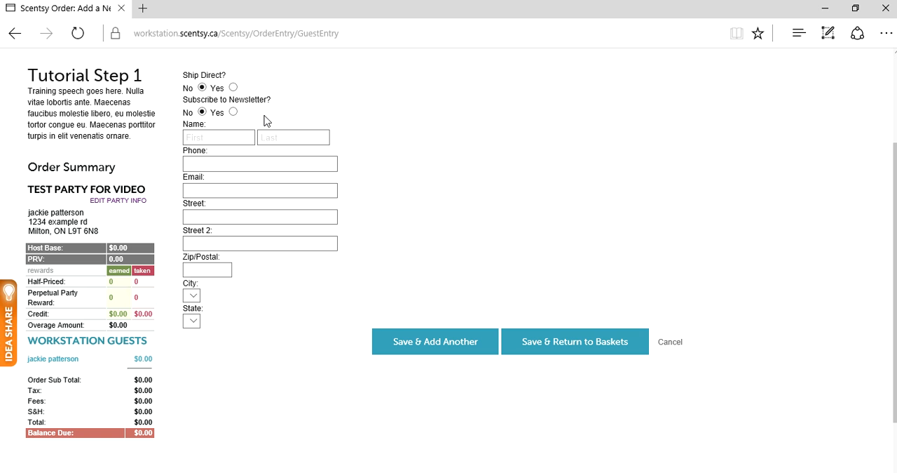
{"action": "left_click", "coordinate": [218, 137]}
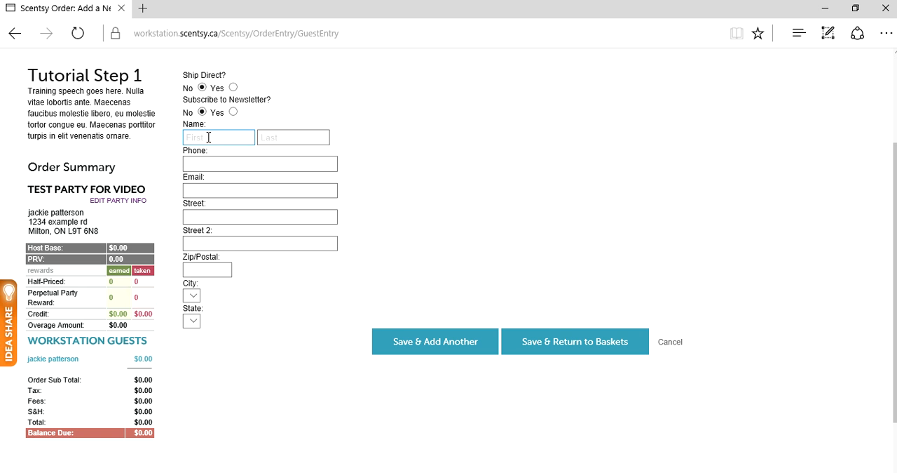
{"action": "type", "text": "guest"}
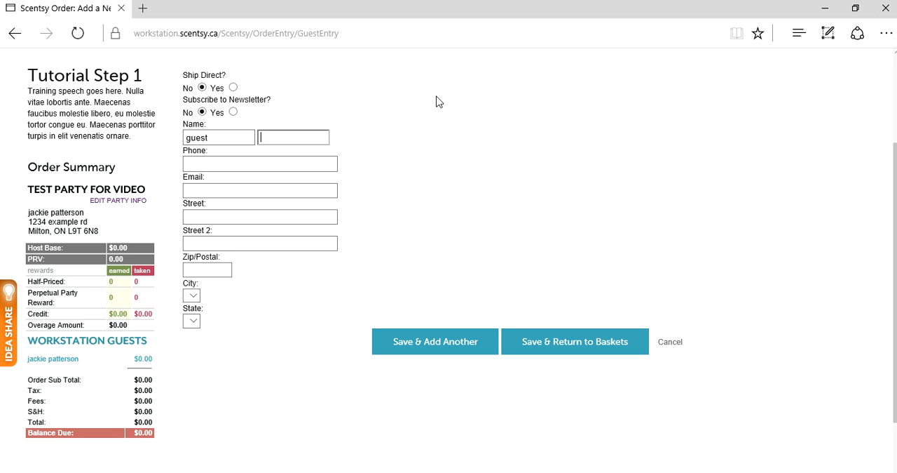
{"action": "type", "text": "number1"}
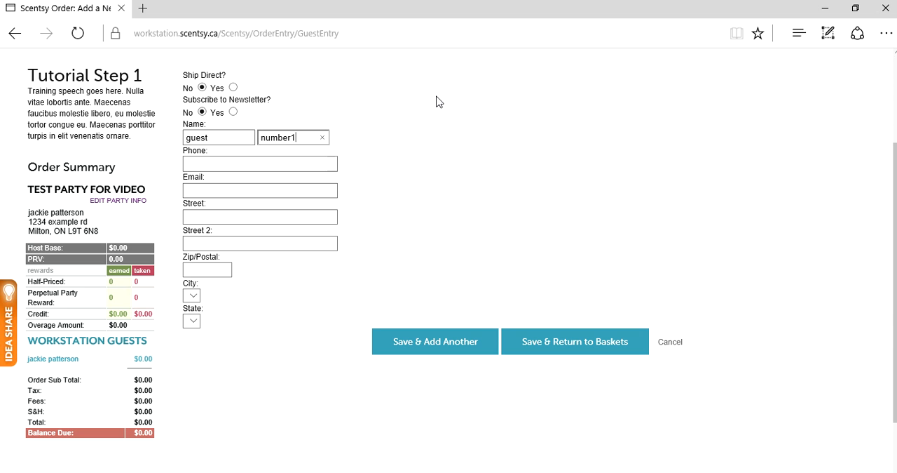
{"action": "left_click", "coordinate": [260, 164]}
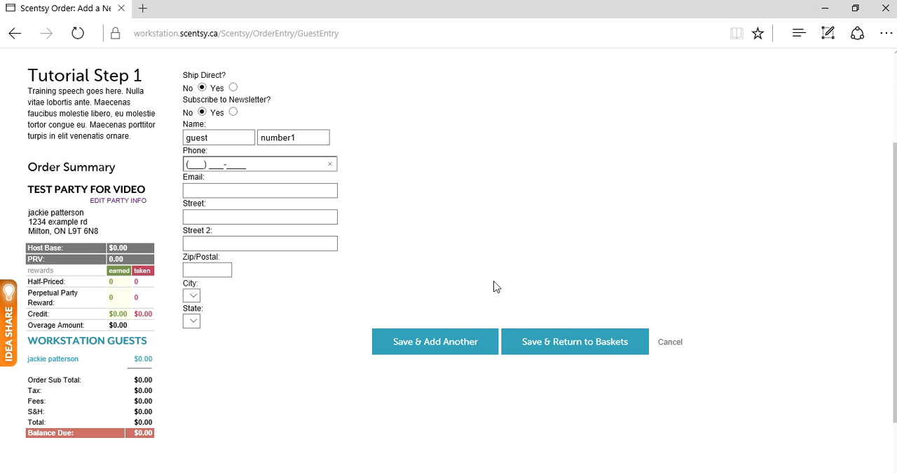
{"action": "mouse_move", "coordinate": [553, 354]}
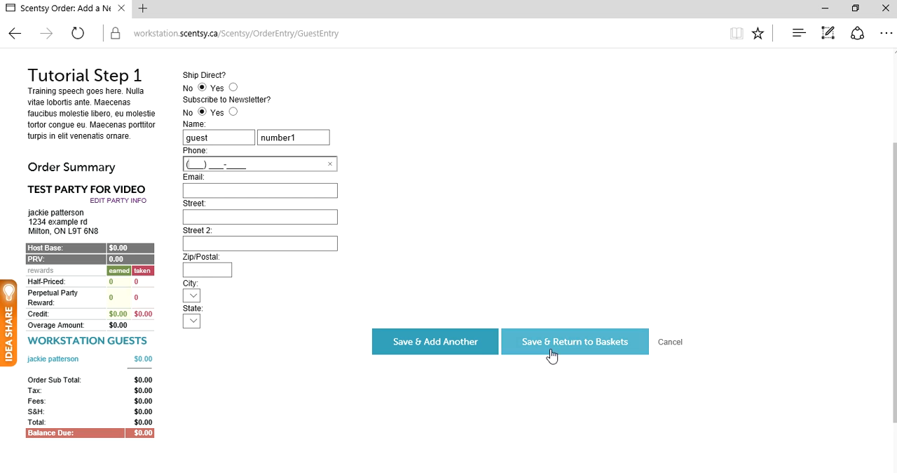
{"action": "mouse_move", "coordinate": [425, 354]}
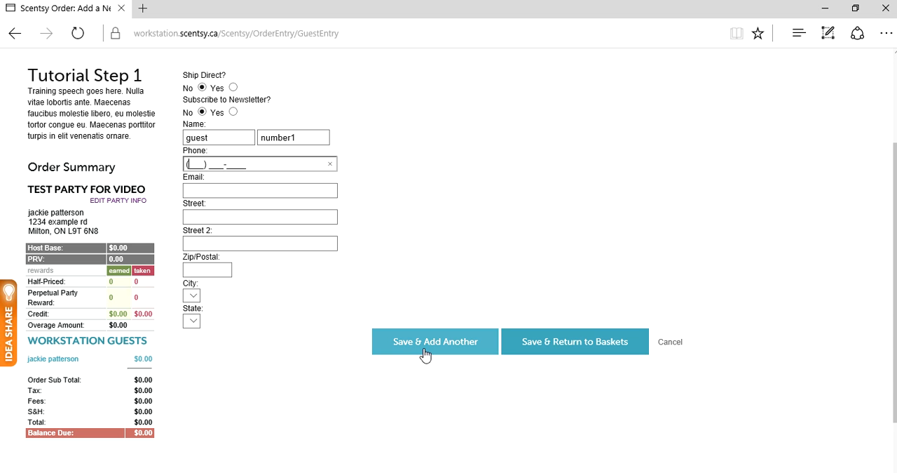
- Save guest number1 and enter 'guest number2' as the next guest
{"action": "left_click", "coordinate": [435, 342]}
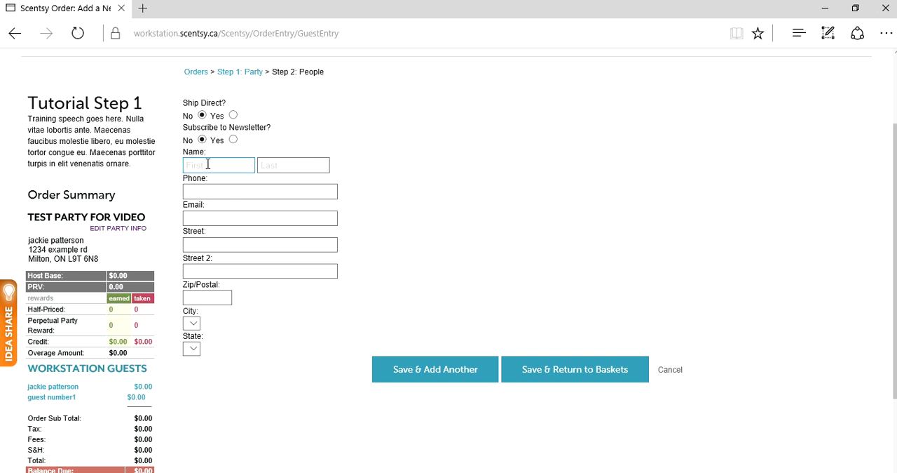
{"action": "type", "text": "guest"}
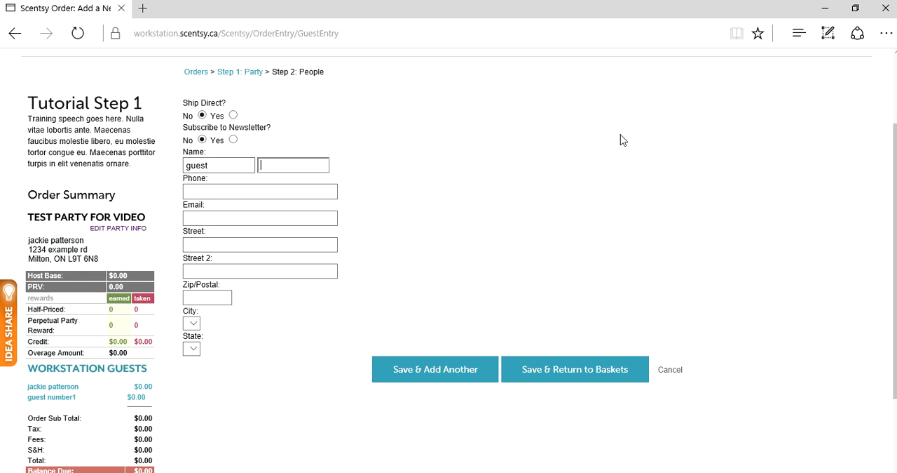
{"action": "type", "text": "number2"}
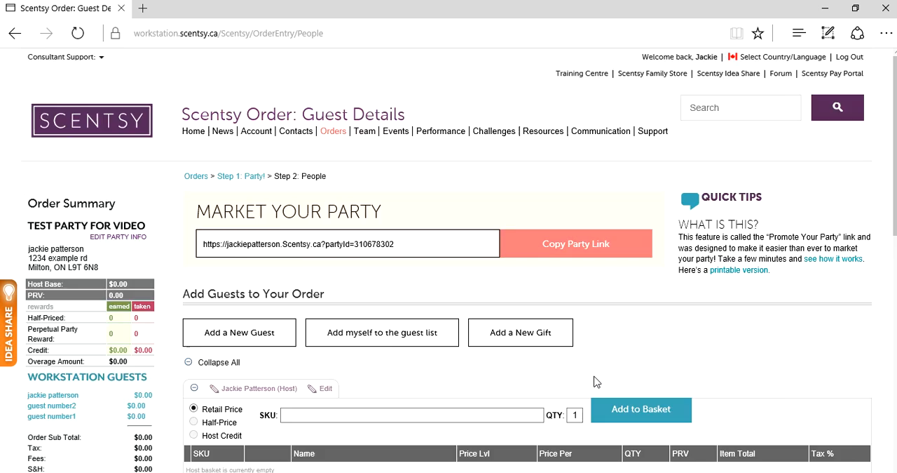
- Add the Evolve Scentsy Diffuser to guest number1's basket
{"action": "scroll", "scroll_direction": "down", "scroll_amount": 3}
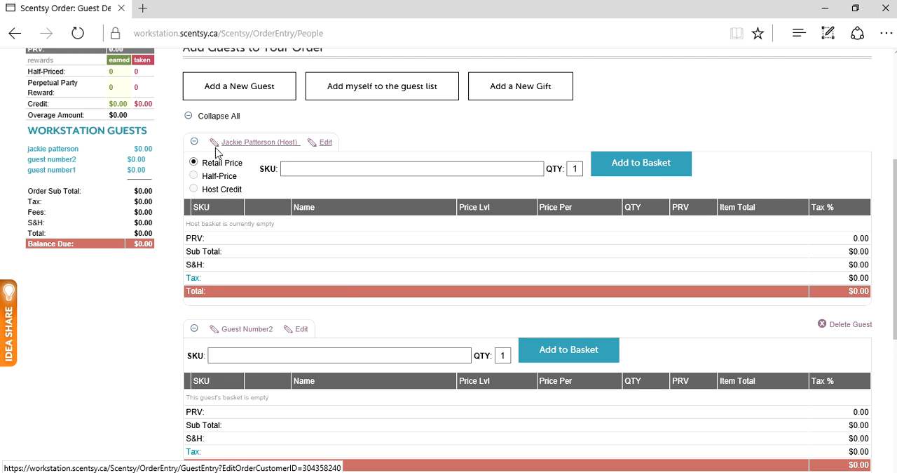
{"action": "mouse_move", "coordinate": [258, 190]}
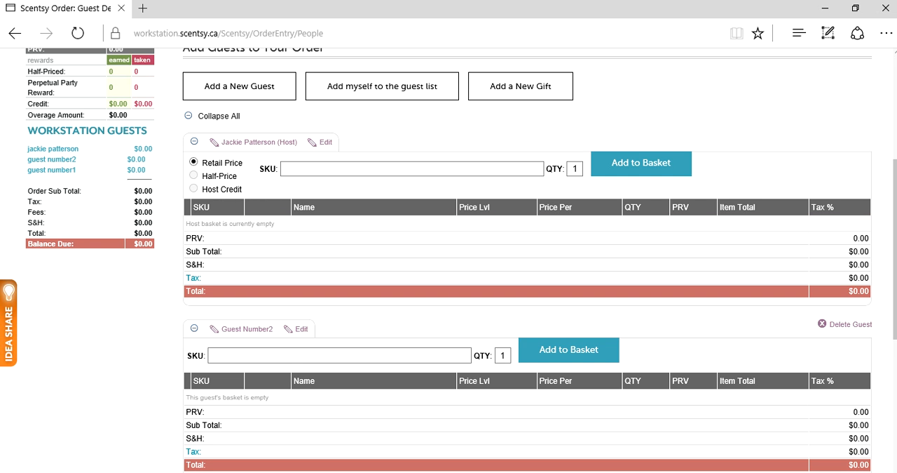
{"action": "scroll", "scroll_direction": "down", "scroll_amount": 3}
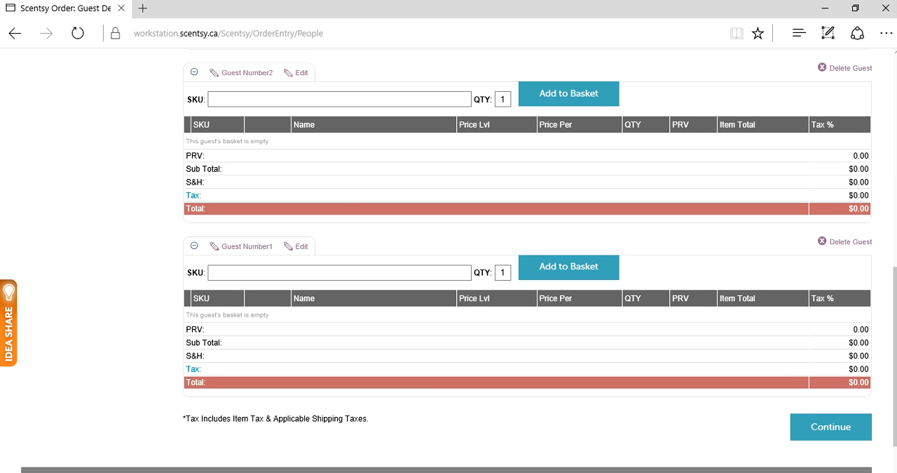
{"action": "left_click", "coordinate": [340, 272]}
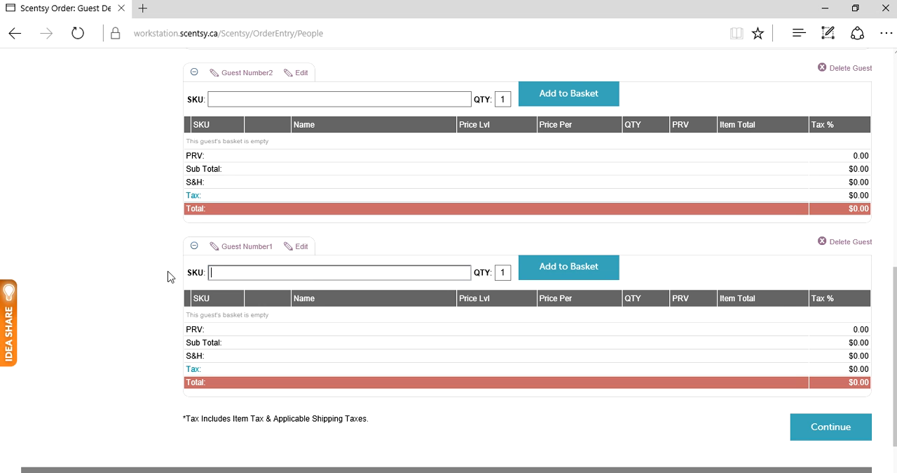
{"action": "type", "text": "evolv"}
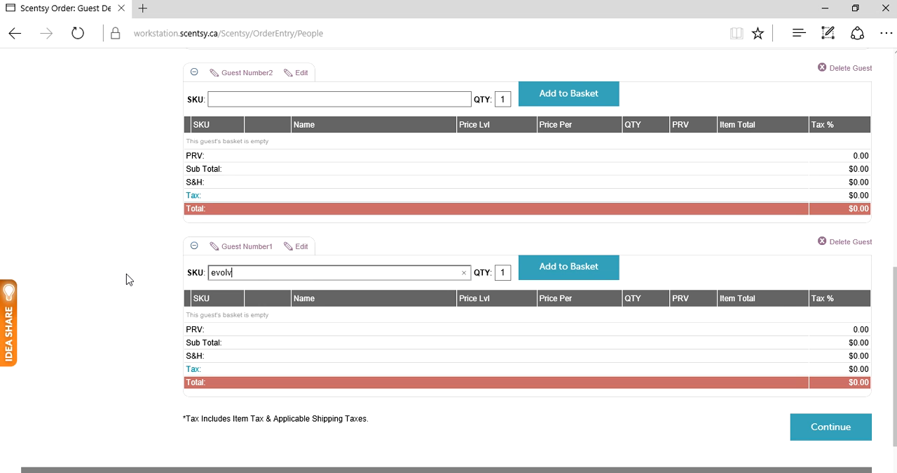
{"action": "type", "text": "evolv"}
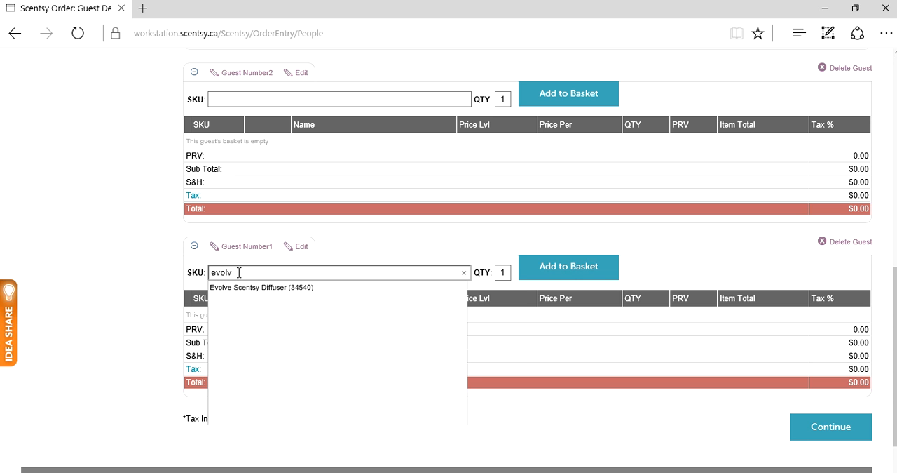
{"action": "mouse_move", "coordinate": [262, 288]}
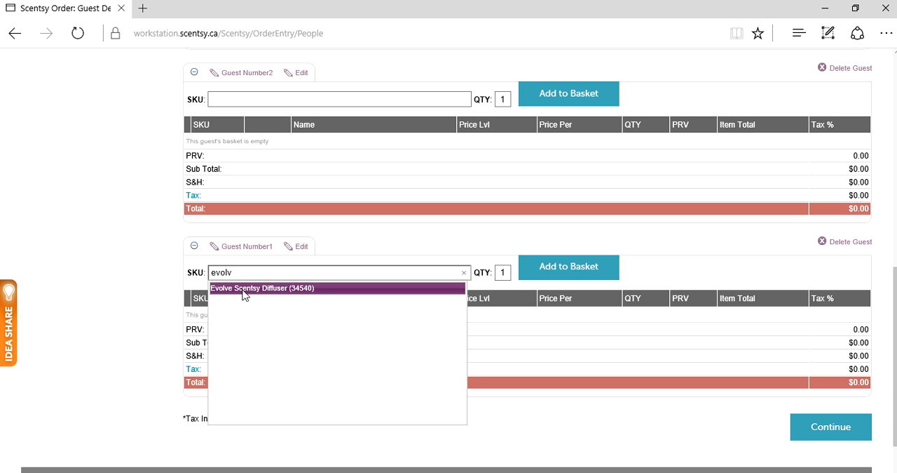
{"action": "left_click", "coordinate": [262, 288]}
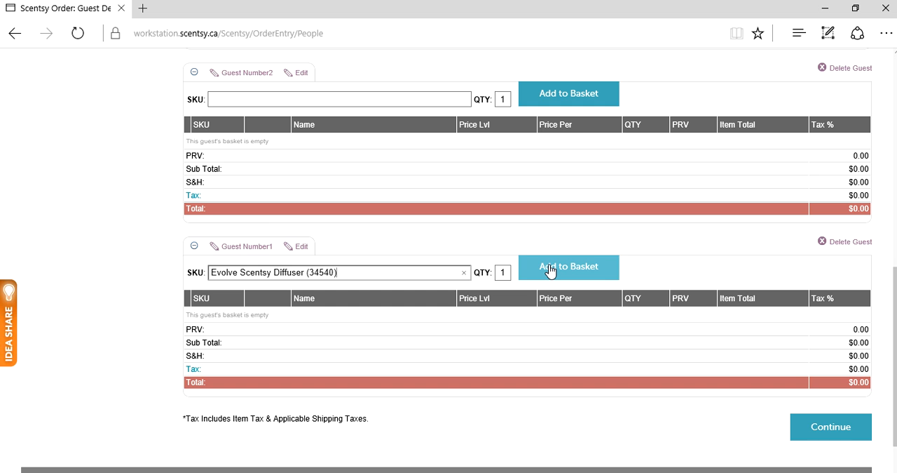
{"action": "left_click", "coordinate": [569, 267]}
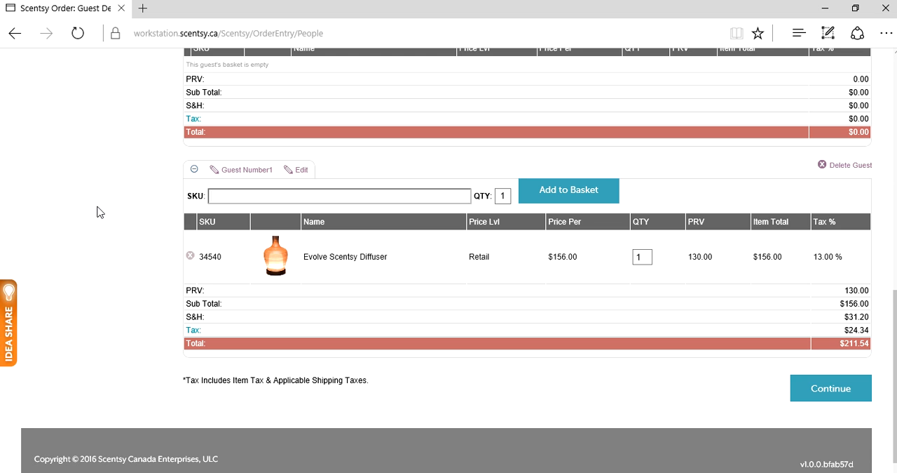
- Add three Vanilla Cinnamon Clove 100% Natural Oils to guest number1's basket
{"action": "type", "text": "vanilla c"}
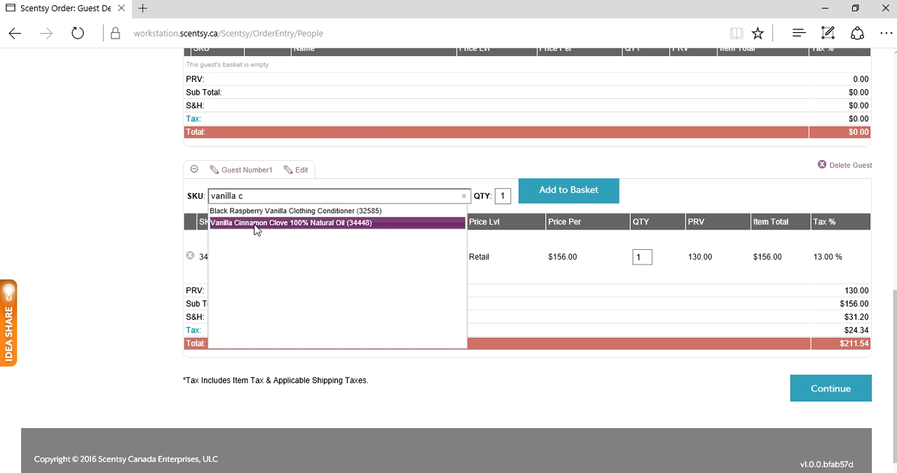
{"action": "left_click", "coordinate": [290, 222]}
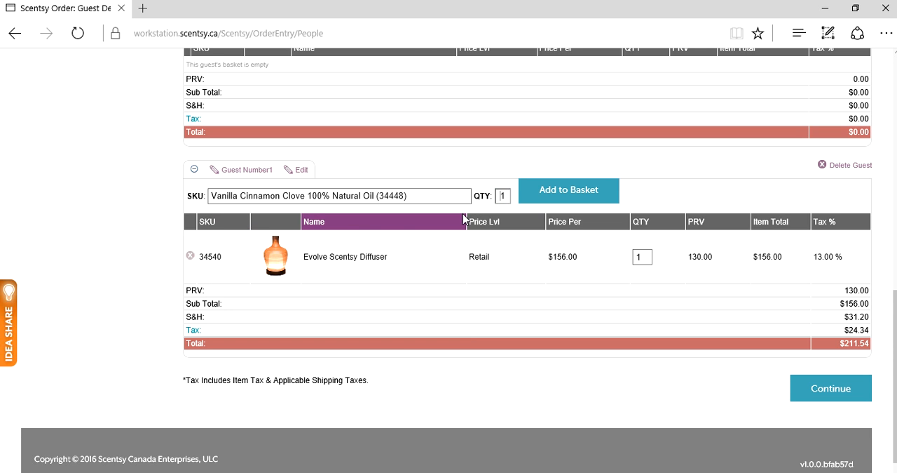
{"action": "type", "text": "3"}
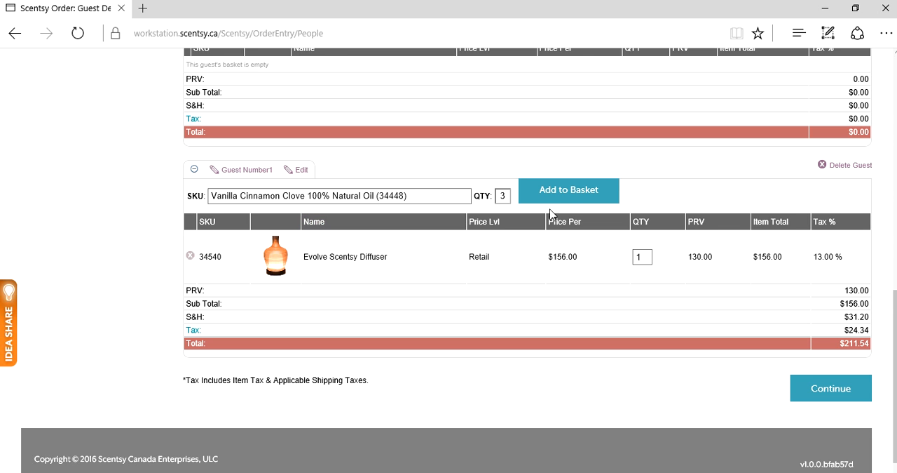
{"action": "left_click", "coordinate": [568, 190]}
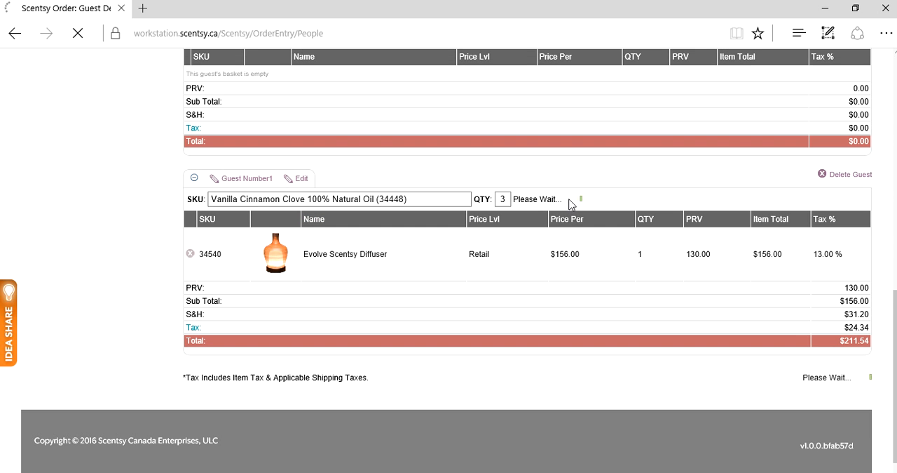
{"action": "left_click", "coordinate": [569, 198]}
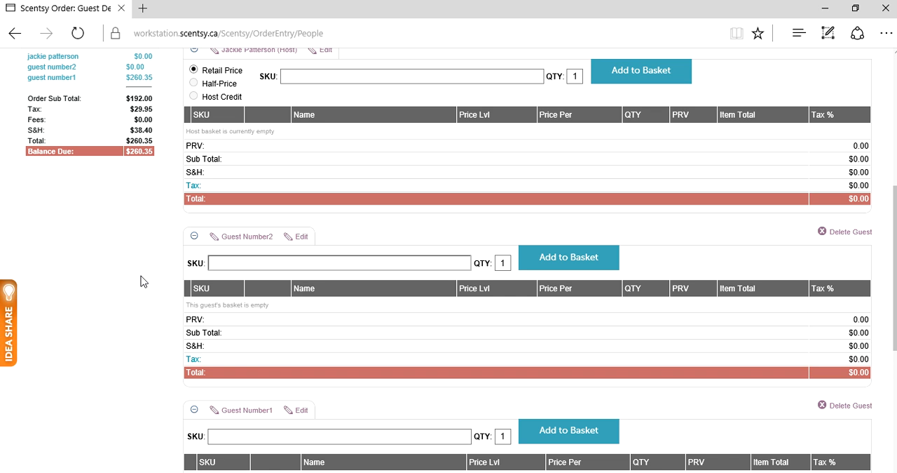
- Search '6 scentsy' and add the 6 Scentsy Bars pack (14847) for guest number2
{"action": "left_click", "coordinate": [340, 262]}
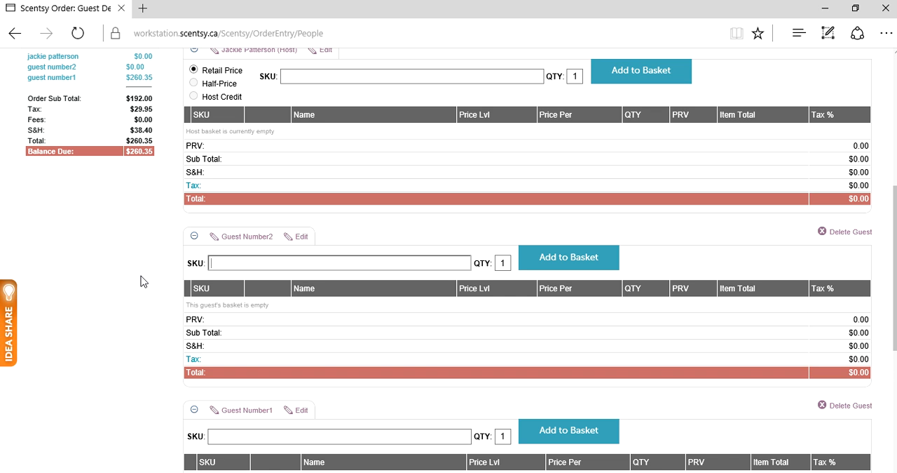
{"action": "type", "text": "6"}
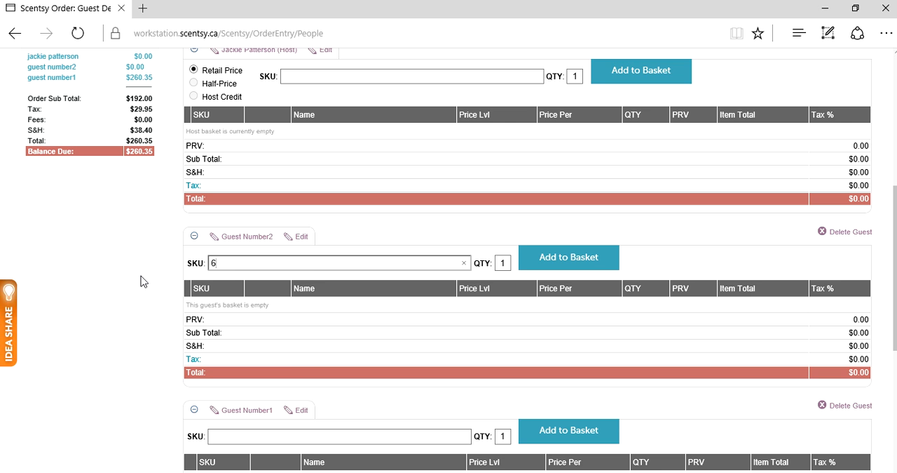
{"action": "type", "text": "scentsy"}
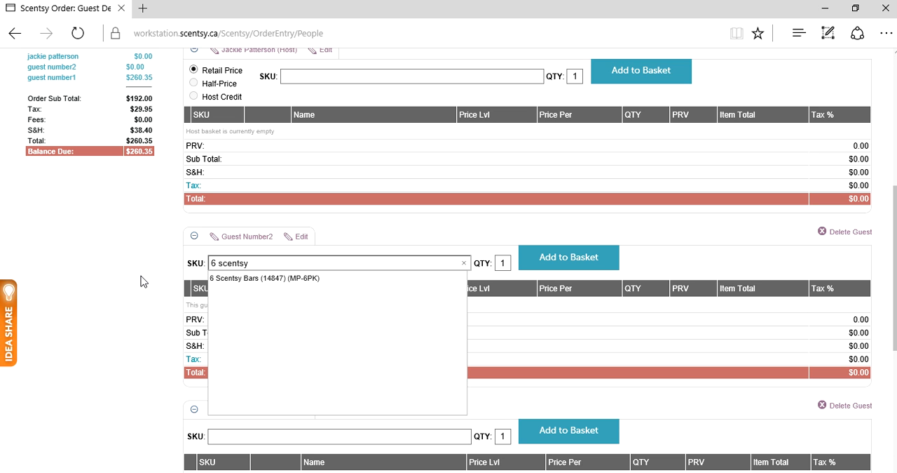
{"action": "left_click", "coordinate": [265, 278]}
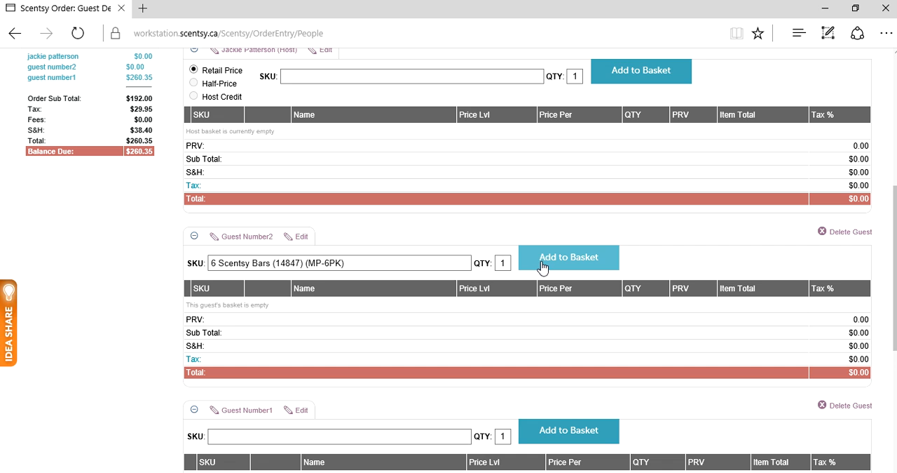
{"action": "left_click", "coordinate": [568, 257]}
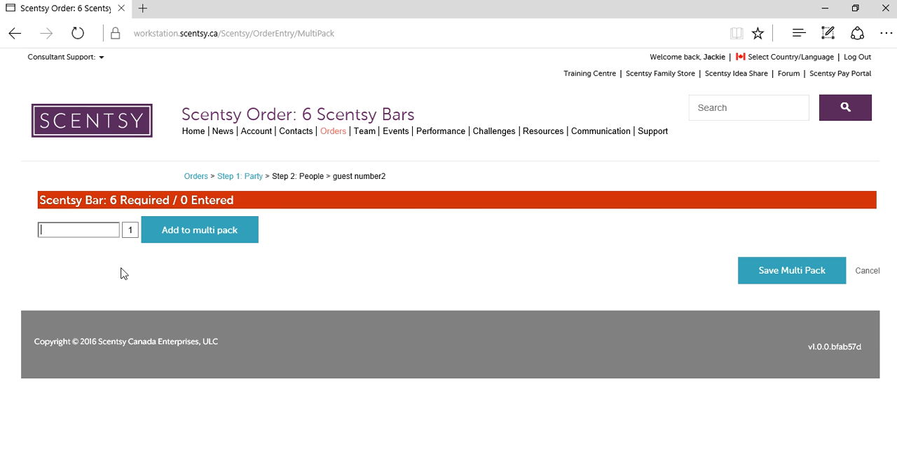
- Fill the pack with 3 Lilacs & Violets and 3 Give Me Passionflower bars, saved at $40.68
{"action": "type", "text": "lilac"}
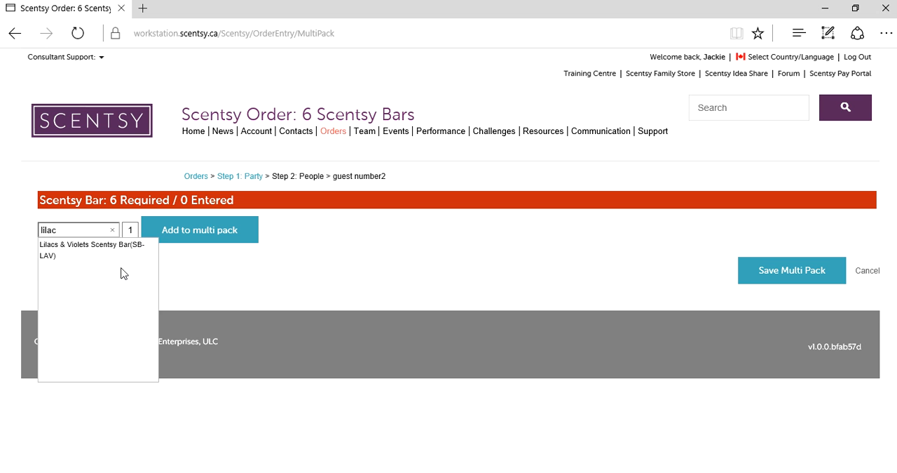
{"action": "left_click", "coordinate": [91, 250]}
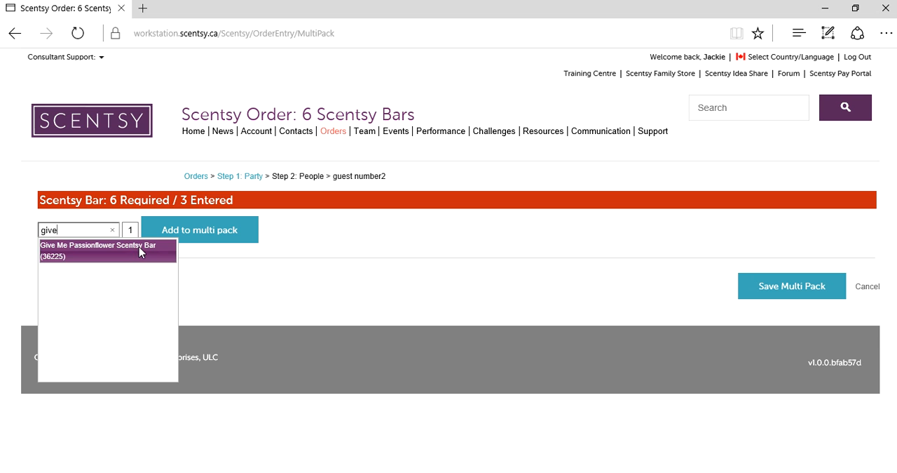
{"action": "left_click", "coordinate": [200, 230]}
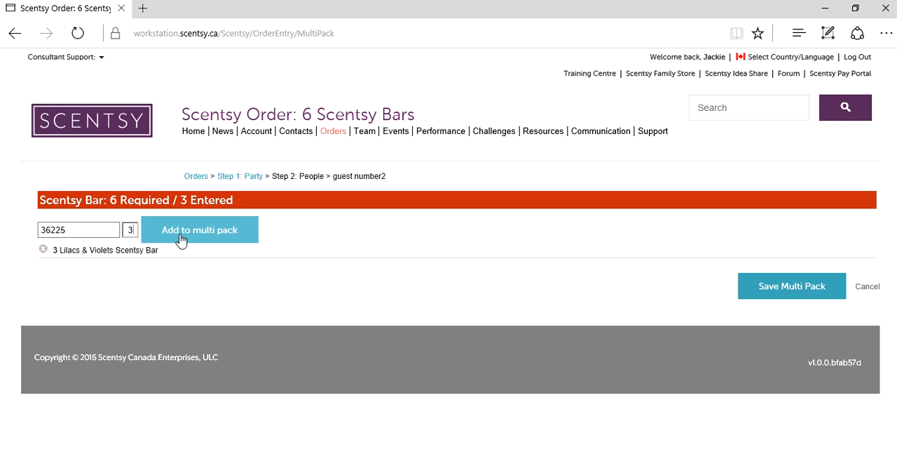
{"action": "left_click", "coordinate": [199, 229]}
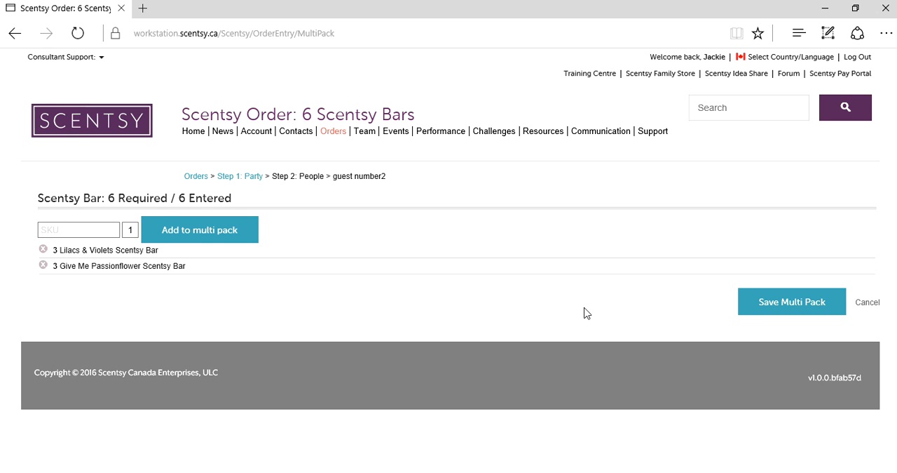
{"action": "left_click", "coordinate": [792, 301]}
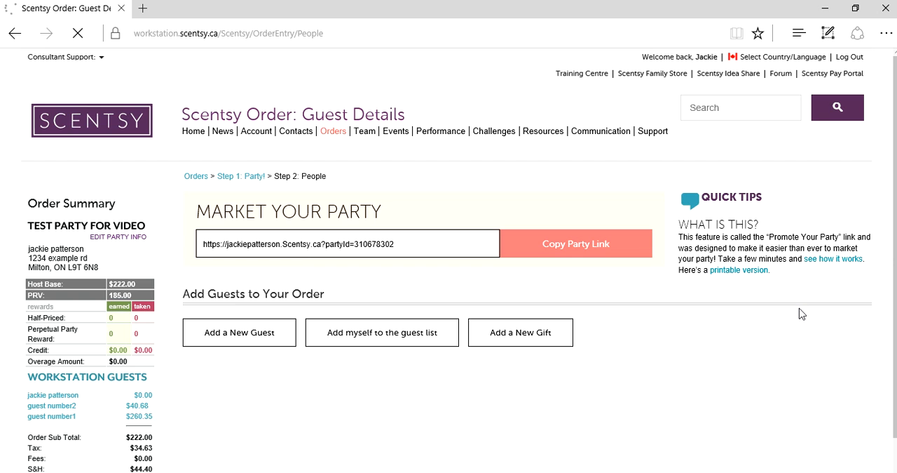
{"action": "mouse_move", "coordinate": [775, 342]}
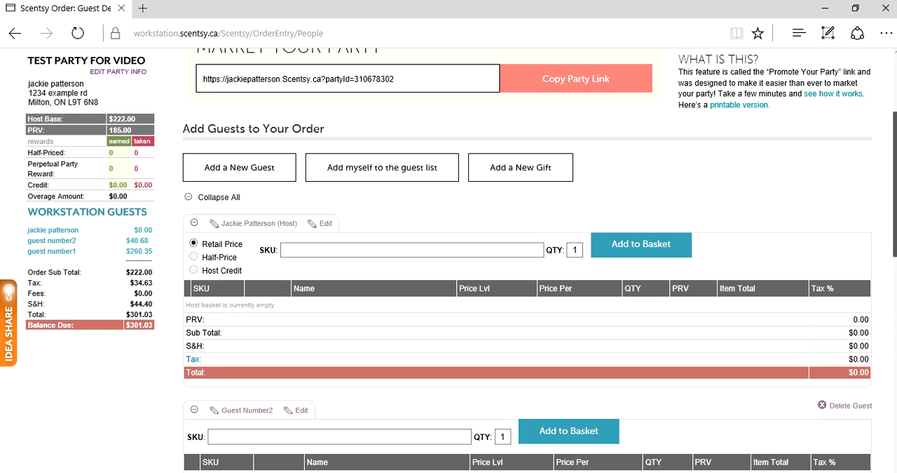
- Add the 3 Scentsy Fresh pack (38107) to guest number2's basket
{"action": "scroll", "scroll_direction": "down", "scroll_amount": 3}
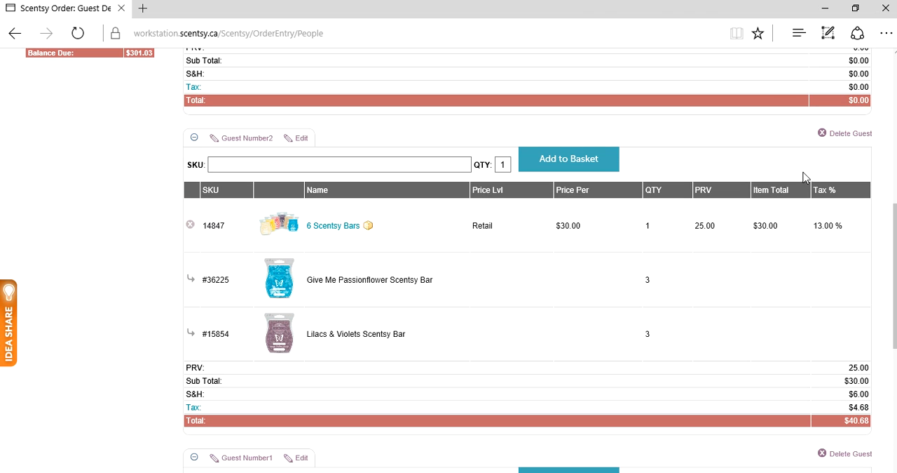
{"action": "left_click", "coordinate": [340, 164]}
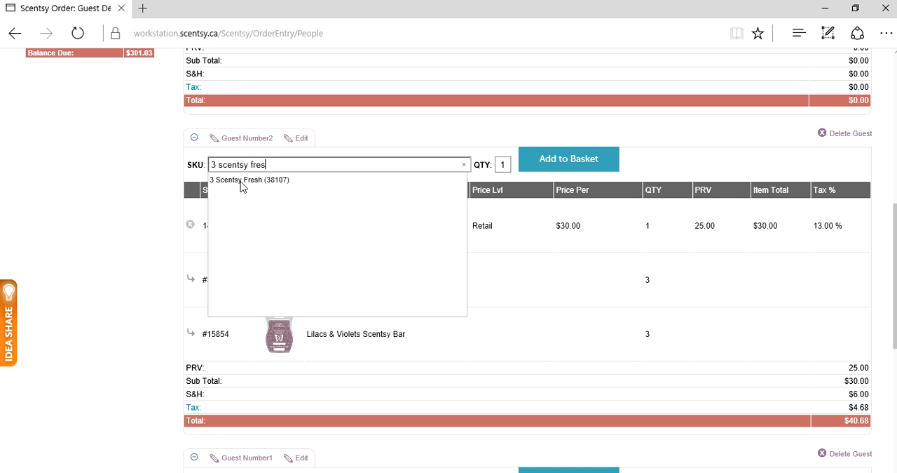
{"action": "left_click", "coordinate": [250, 180]}
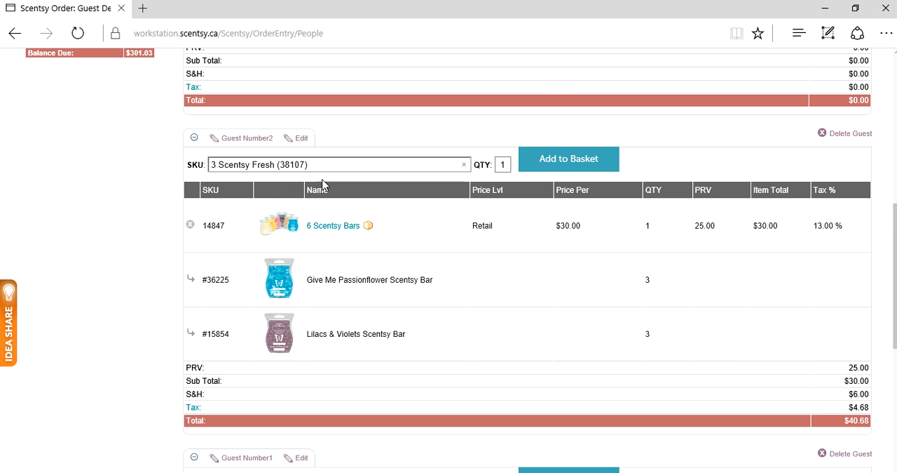
{"action": "left_click", "coordinate": [569, 159]}
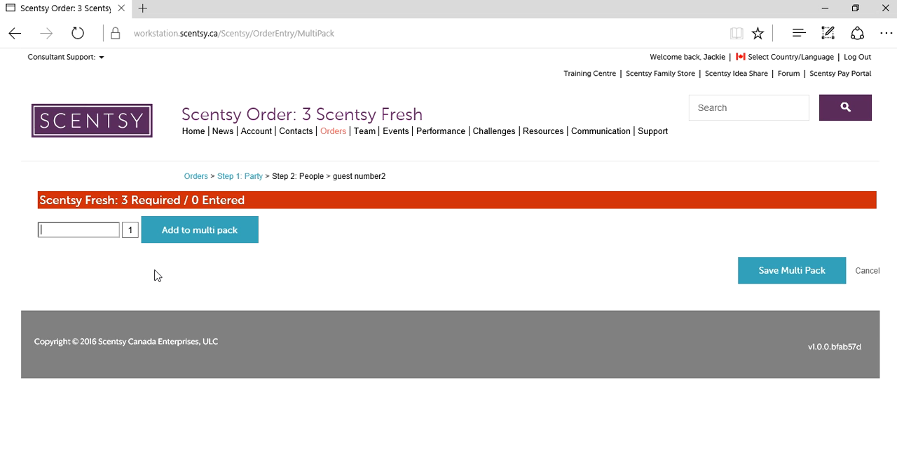
- Fill the pack with three Black Raspberry Vanilla (36938) and save it
{"action": "type", "text": "van"}
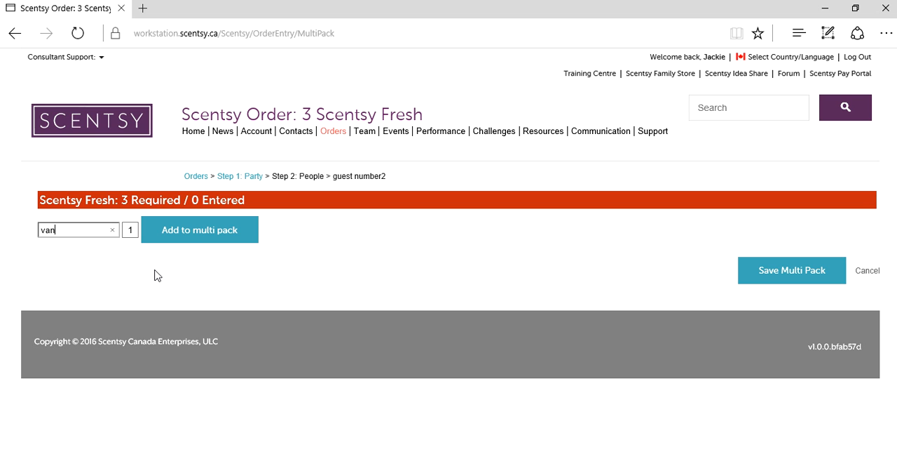
{"action": "type", "text": "36938"}
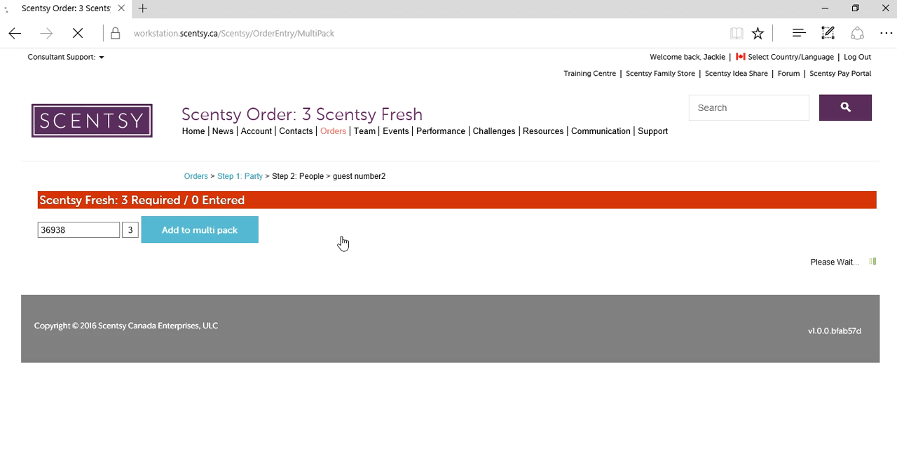
{"action": "left_click", "coordinate": [199, 229]}
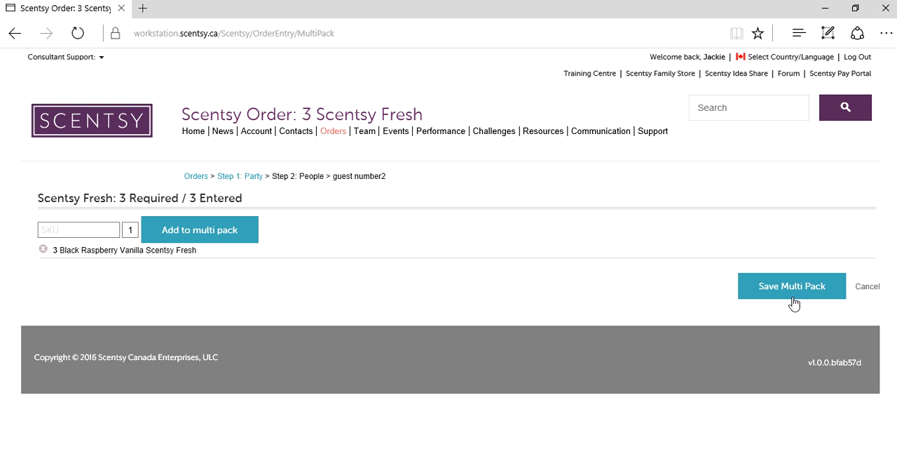
{"action": "left_click", "coordinate": [791, 285]}
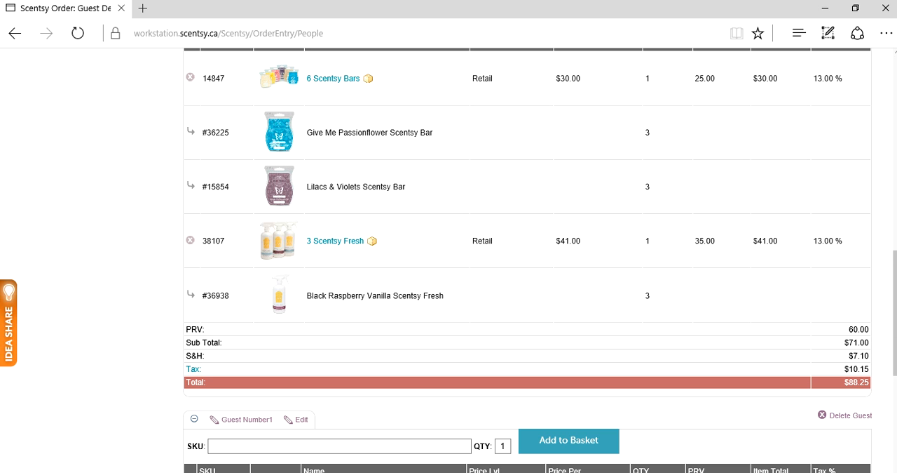
{"action": "scroll", "scroll_direction": "down", "scroll_amount": 3}
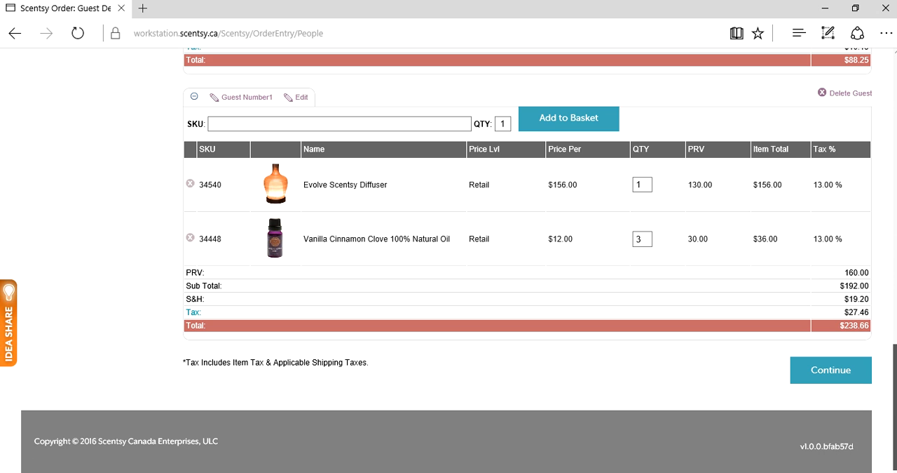
{"action": "scroll", "scroll_direction": "down", "scroll_amount": 3}
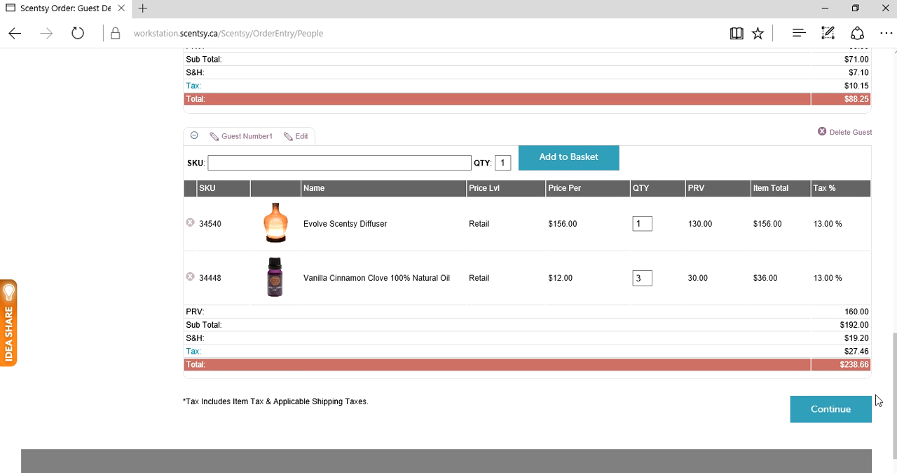
{"action": "mouse_move", "coordinate": [844, 370]}
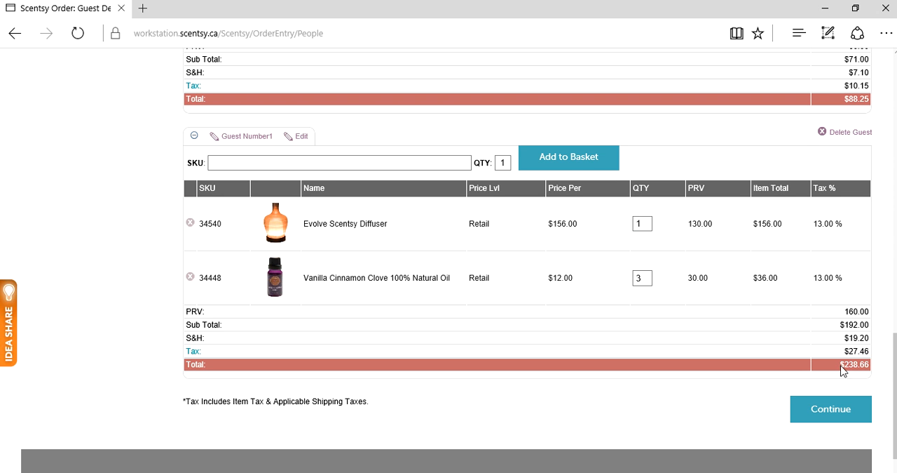
{"action": "scroll", "scroll_direction": "down", "scroll_amount": 3}
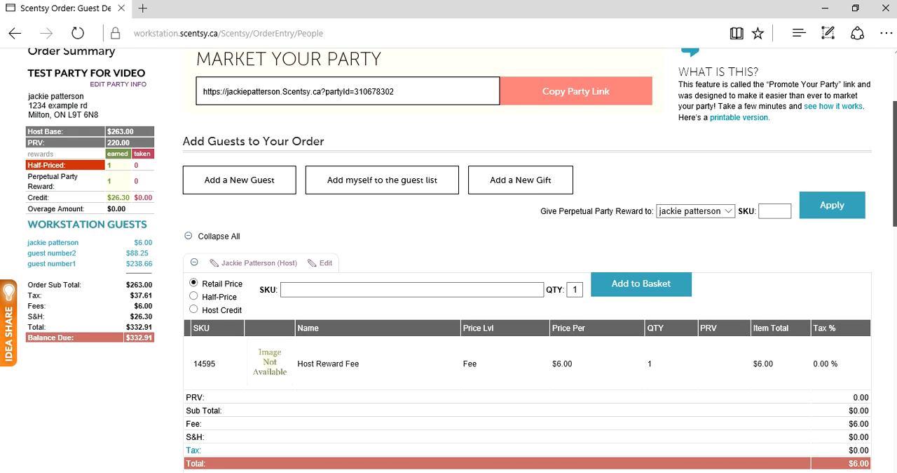
{"action": "scroll", "scroll_direction": "down", "scroll_amount": 3}
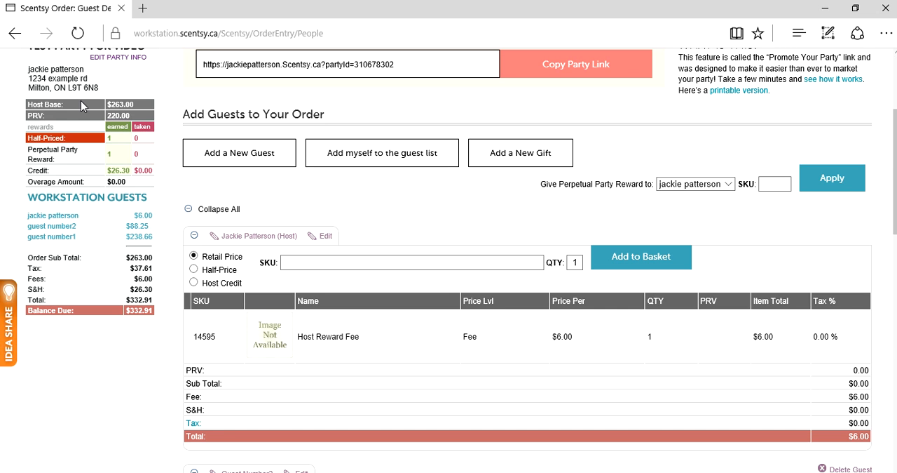
{"action": "mouse_move", "coordinate": [140, 107]}
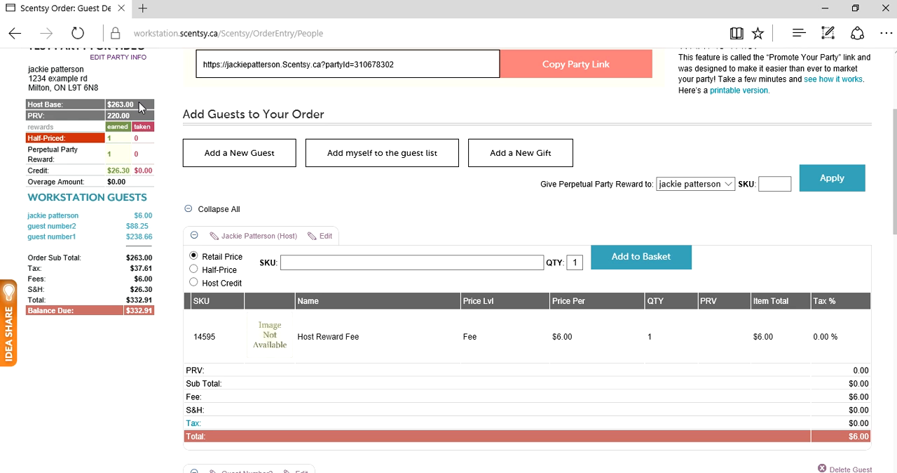
{"action": "mouse_move", "coordinate": [138, 105]}
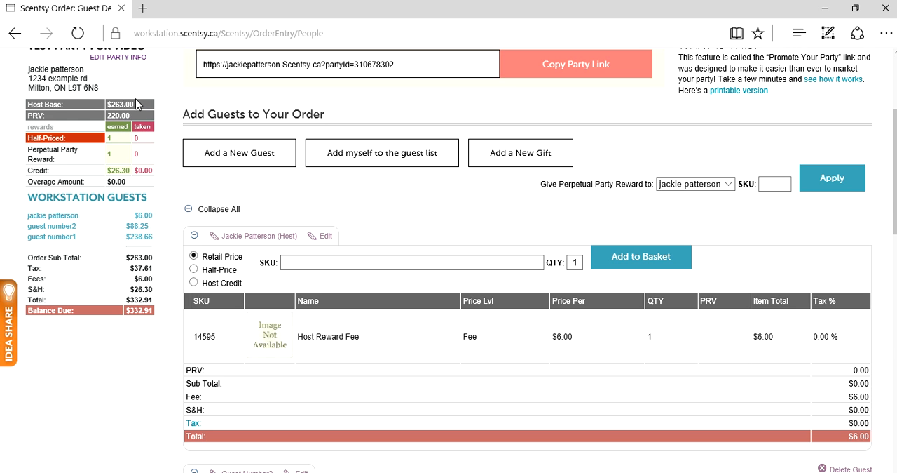
{"action": "mouse_move", "coordinate": [70, 148]}
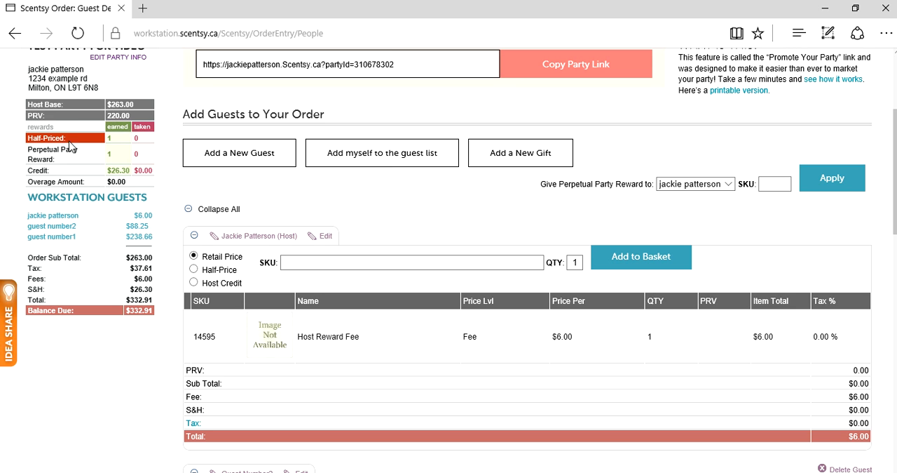
{"action": "mouse_move", "coordinate": [123, 140]}
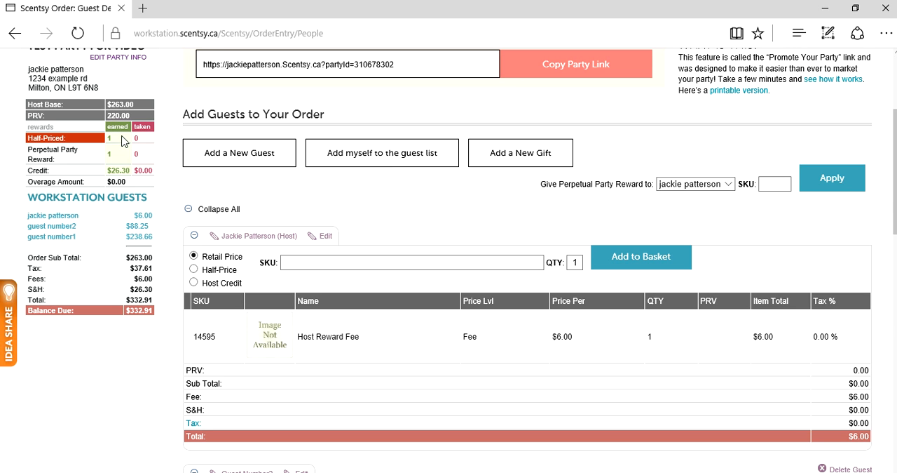
{"action": "mouse_move", "coordinate": [148, 142]}
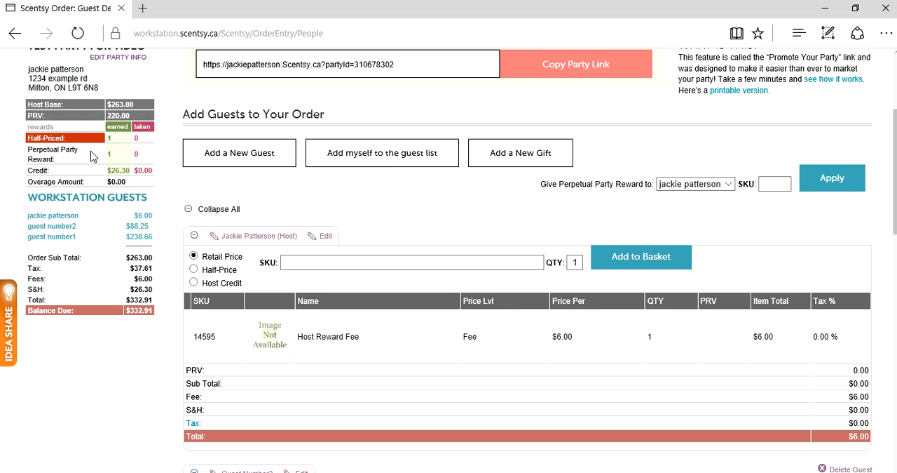
{"action": "mouse_move", "coordinate": [86, 161]}
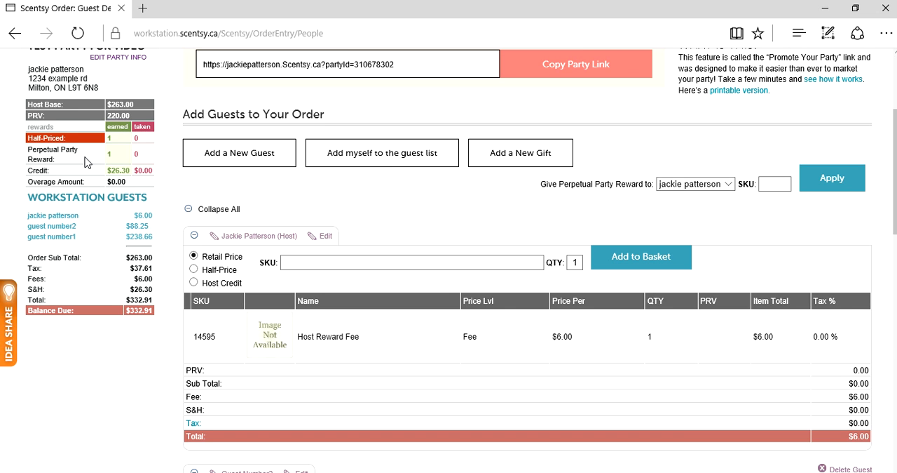
{"action": "mouse_move", "coordinate": [86, 157]}
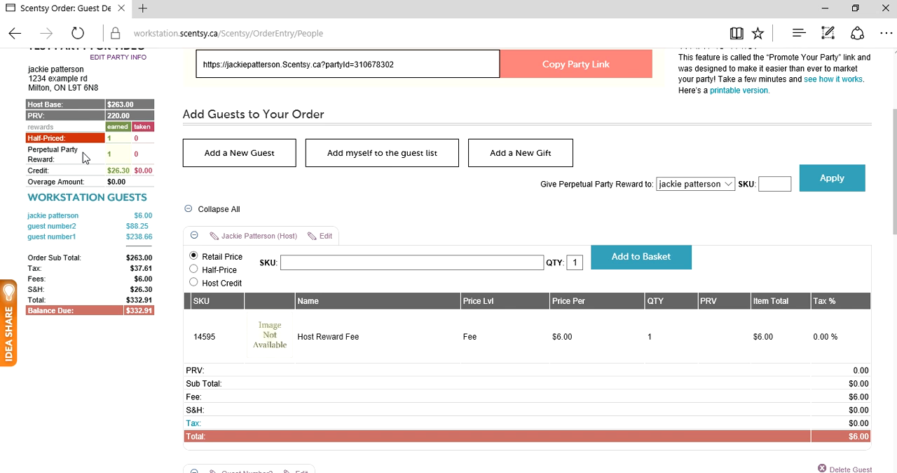
{"action": "mouse_move", "coordinate": [88, 156]}
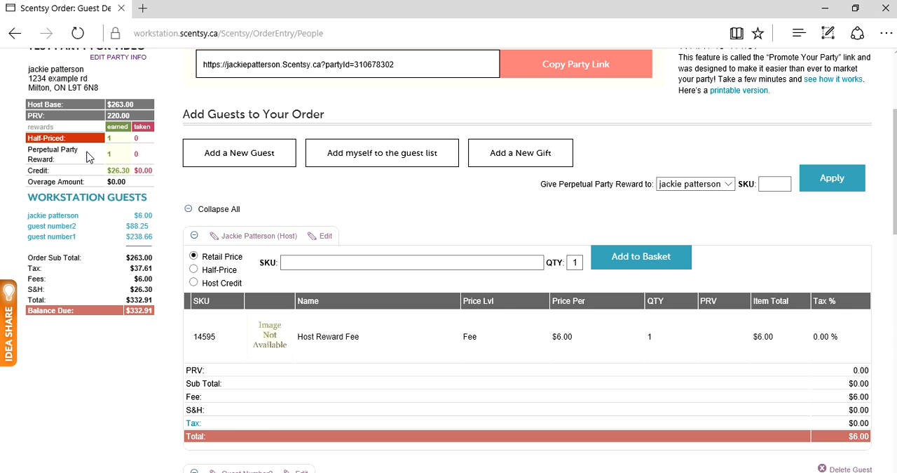
{"action": "mouse_move", "coordinate": [240, 193]}
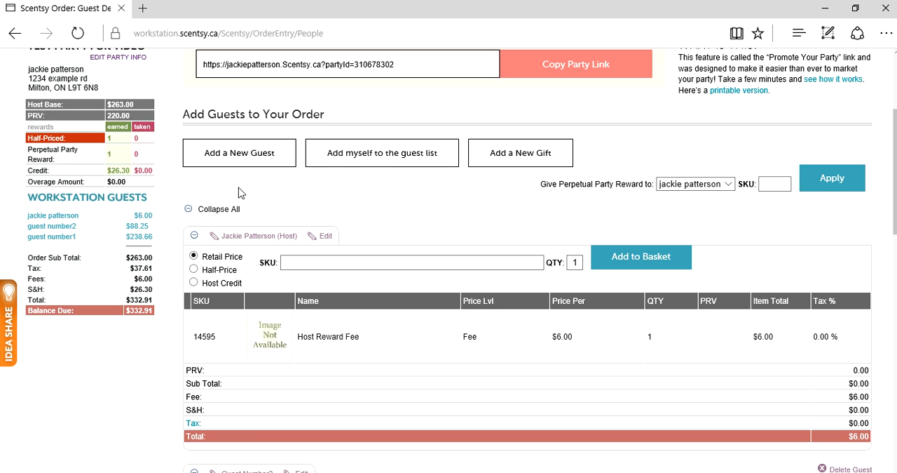
{"action": "mouse_move", "coordinate": [103, 164]}
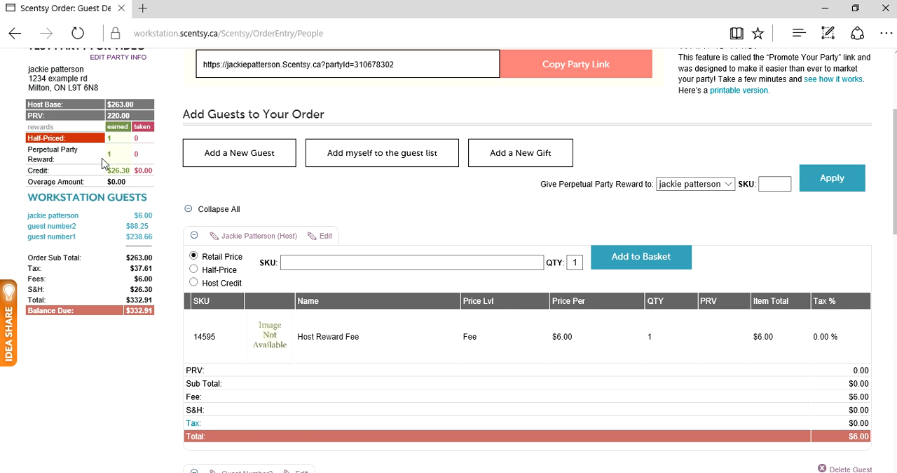
{"action": "mouse_move", "coordinate": [91, 158]}
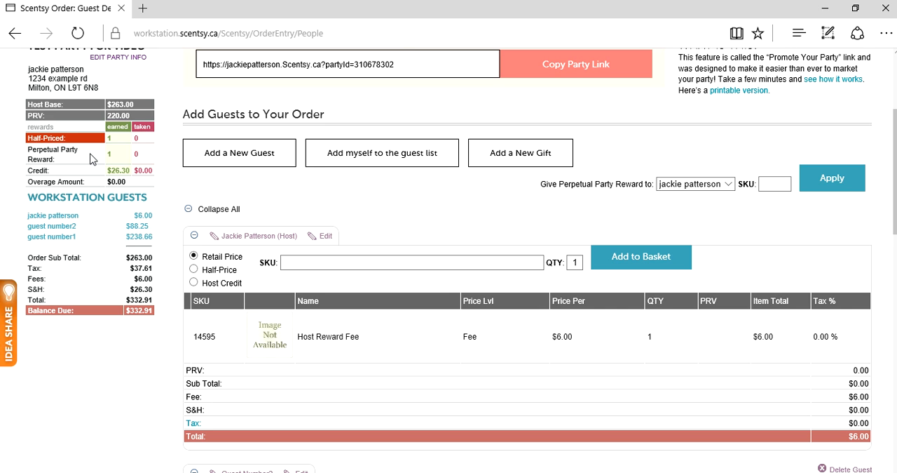
{"action": "mouse_move", "coordinate": [120, 157]}
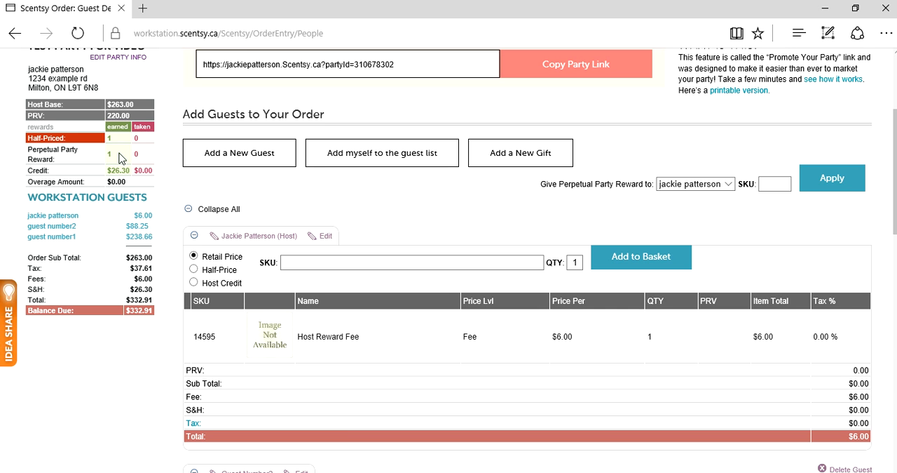
{"action": "mouse_move", "coordinate": [97, 161]}
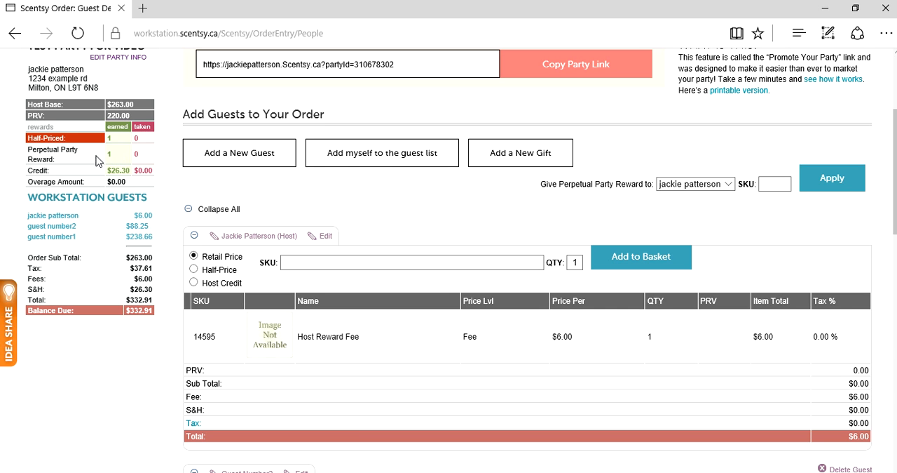
{"action": "mouse_move", "coordinate": [92, 163]}
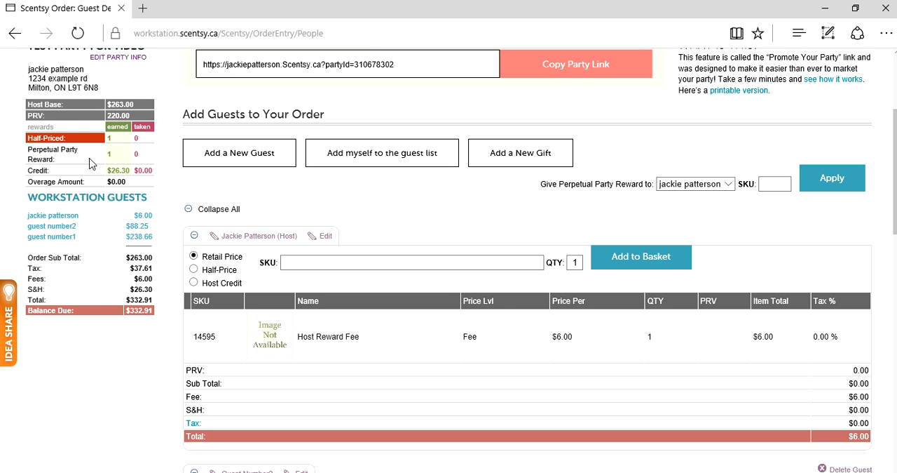
{"action": "mouse_move", "coordinate": [75, 177]}
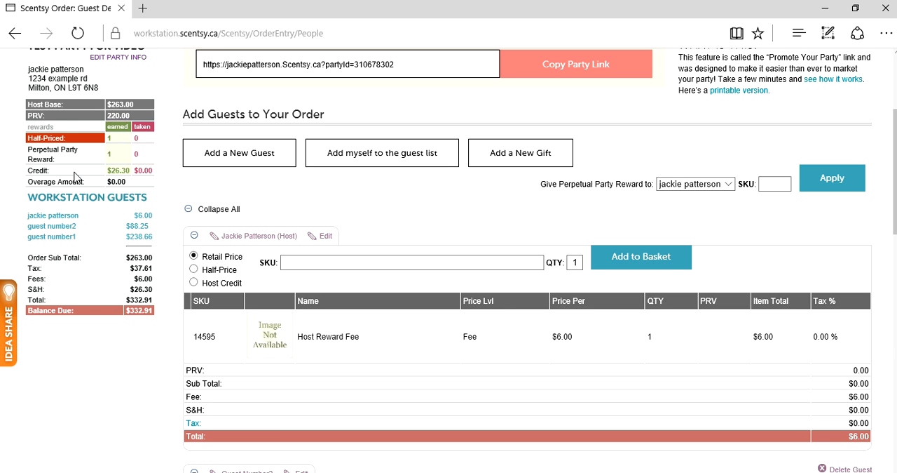
{"action": "mouse_move", "coordinate": [205, 200]}
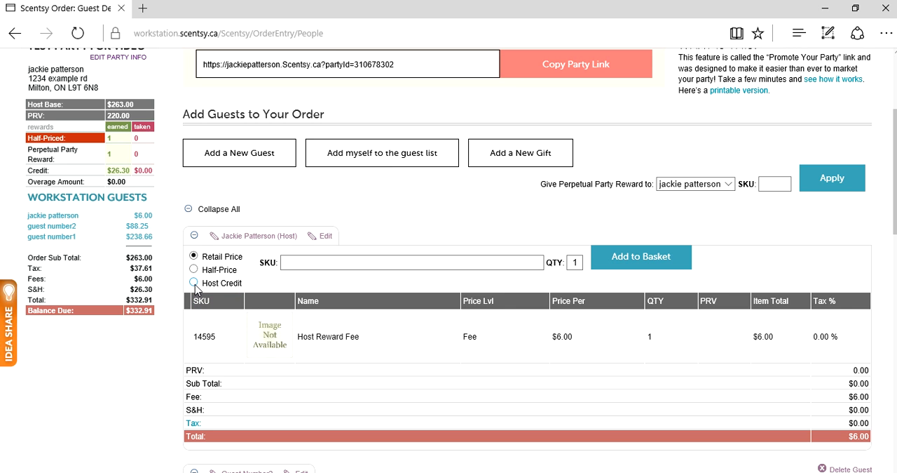
- Select Host Credit and add the 6 Scentsy Bars pack (14847) to the host's basket
{"action": "left_click", "coordinate": [194, 282]}
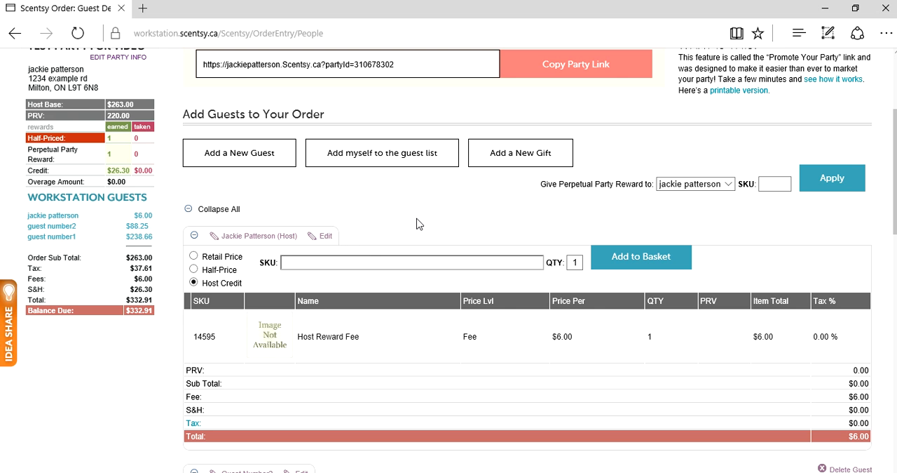
{"action": "type", "text": "6 scentsy"}
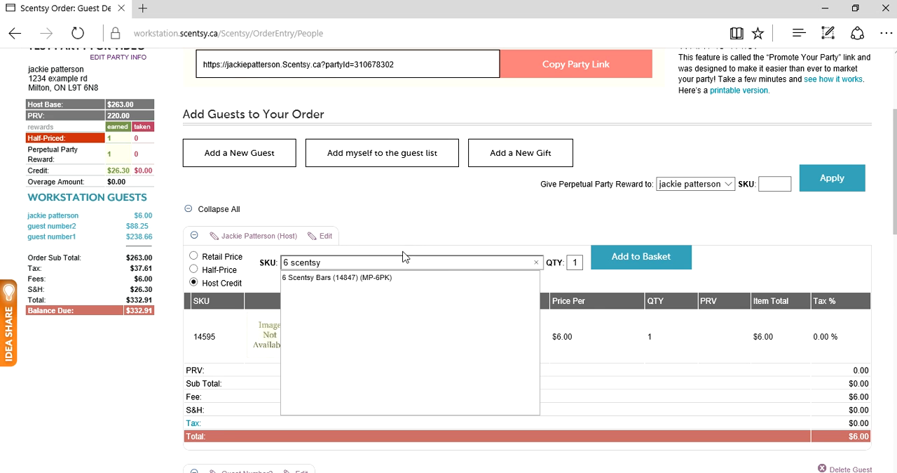
{"action": "left_click", "coordinate": [336, 277]}
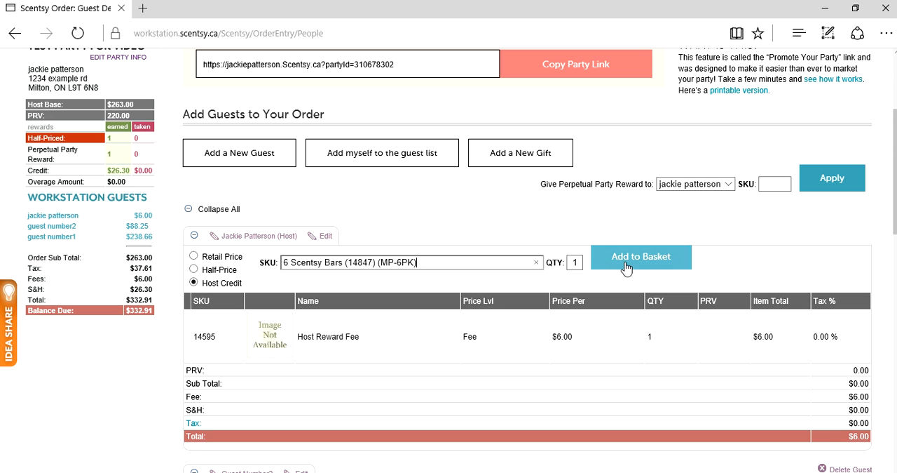
{"action": "left_click", "coordinate": [640, 256]}
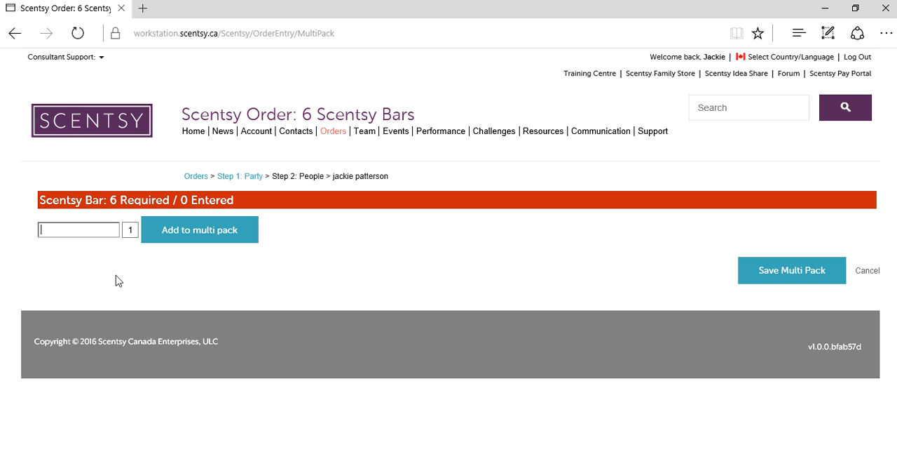
- Fill the host's pack with six Pineapple Sorbet bars (26210) and save it
{"action": "type", "text": "pine"}
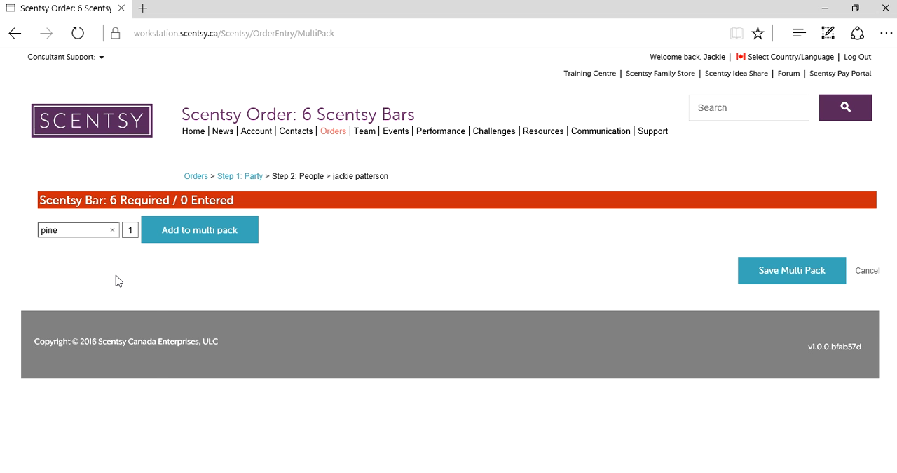
{"action": "type", "text": "26210"}
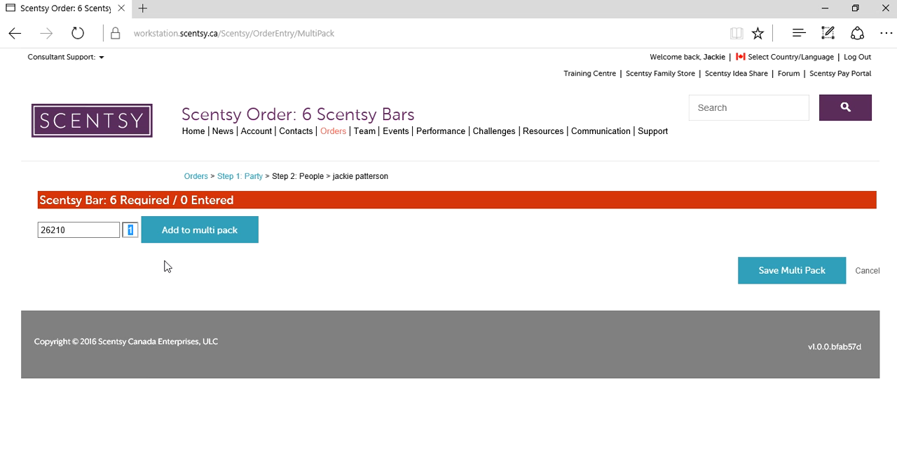
{"action": "left_click", "coordinate": [199, 230]}
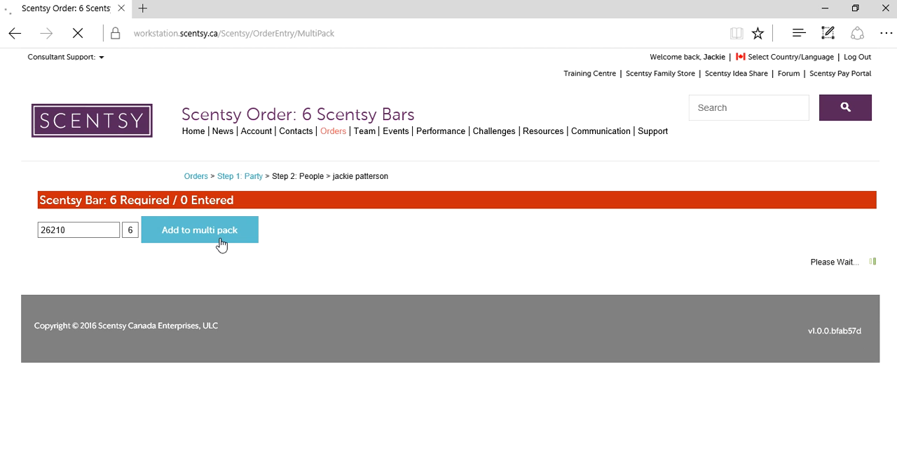
{"action": "left_click", "coordinate": [200, 229]}
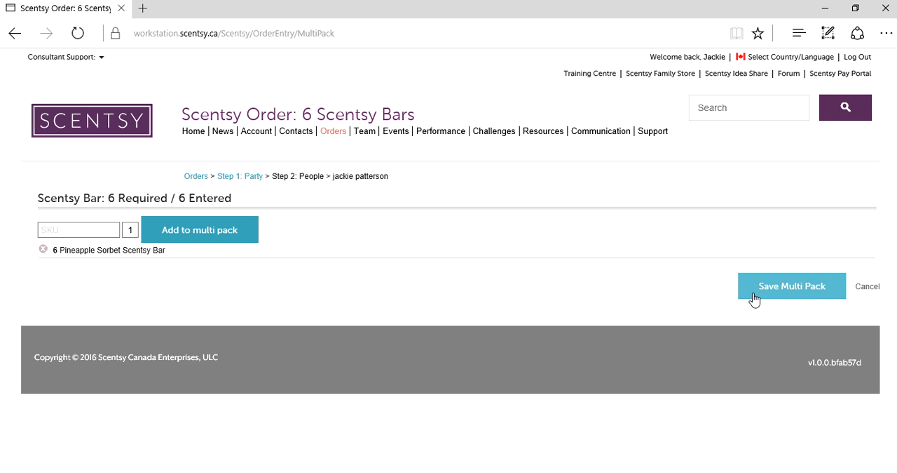
{"action": "left_click", "coordinate": [792, 286]}
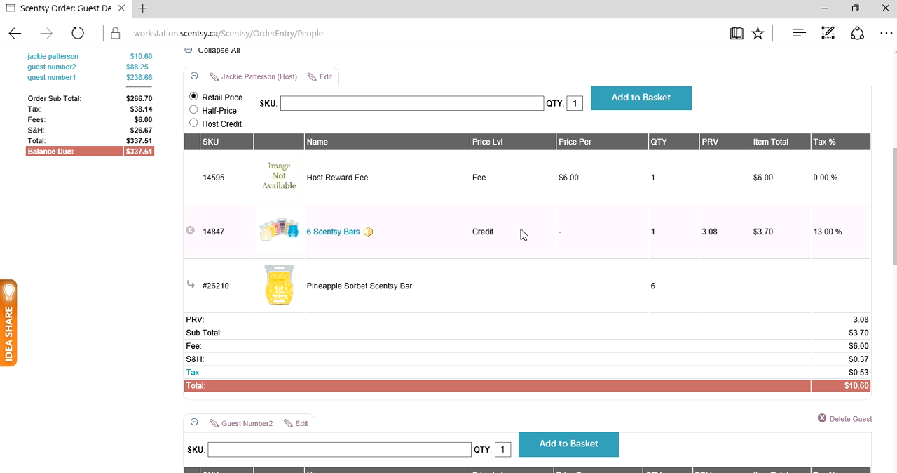
{"action": "mouse_move", "coordinate": [501, 242]}
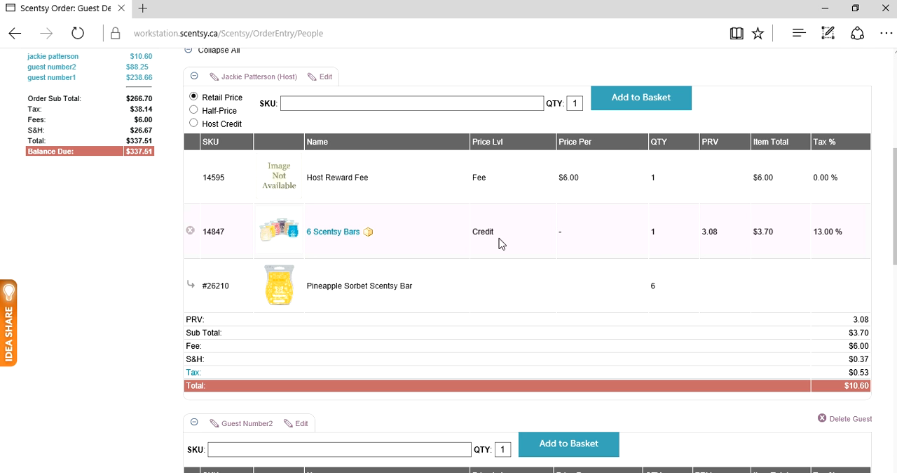
{"action": "mouse_move", "coordinate": [728, 248]}
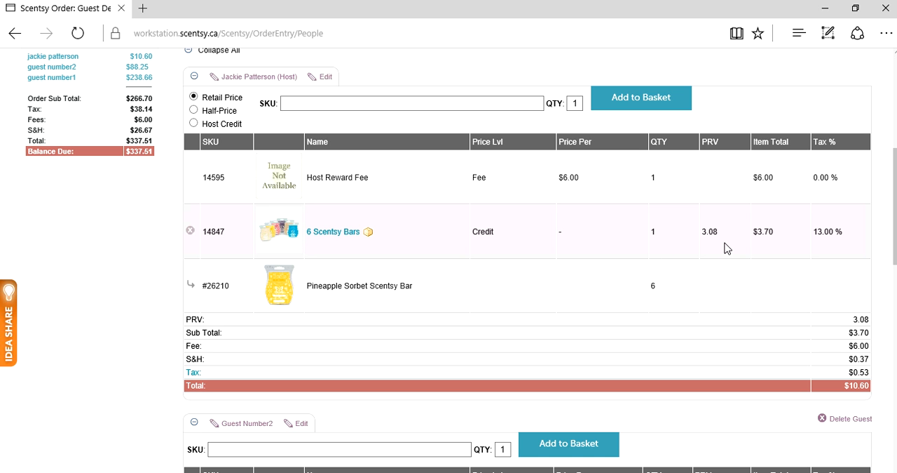
{"action": "mouse_move", "coordinate": [781, 245]}
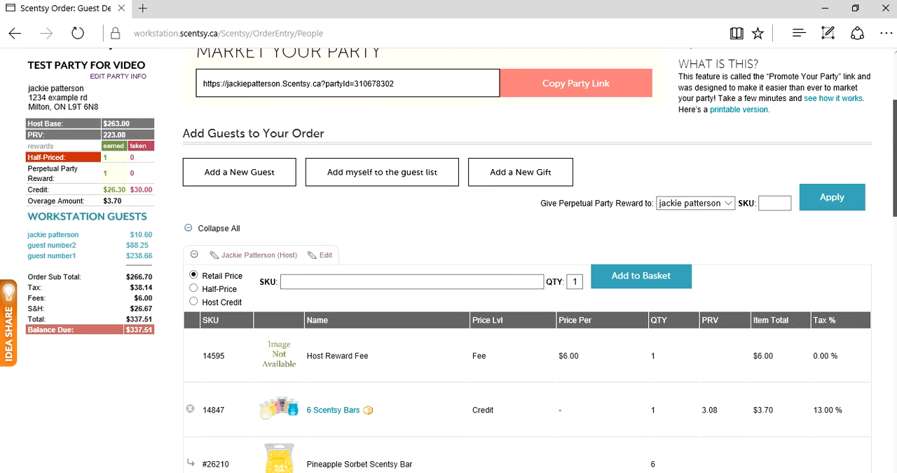
{"action": "mouse_move", "coordinate": [106, 212]}
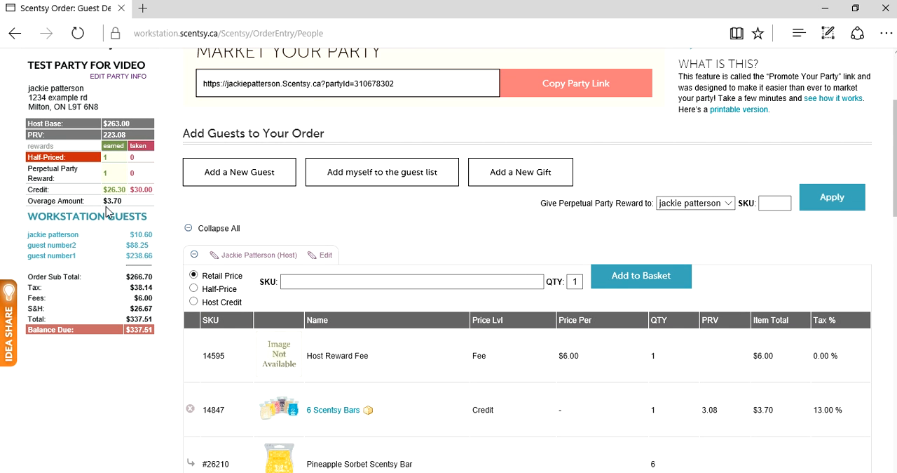
{"action": "mouse_move", "coordinate": [114, 202]}
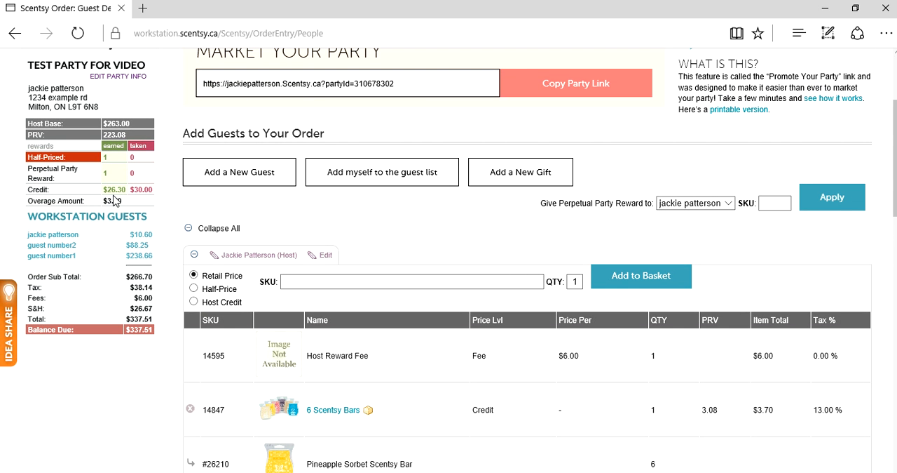
{"action": "mouse_move", "coordinate": [149, 201]}
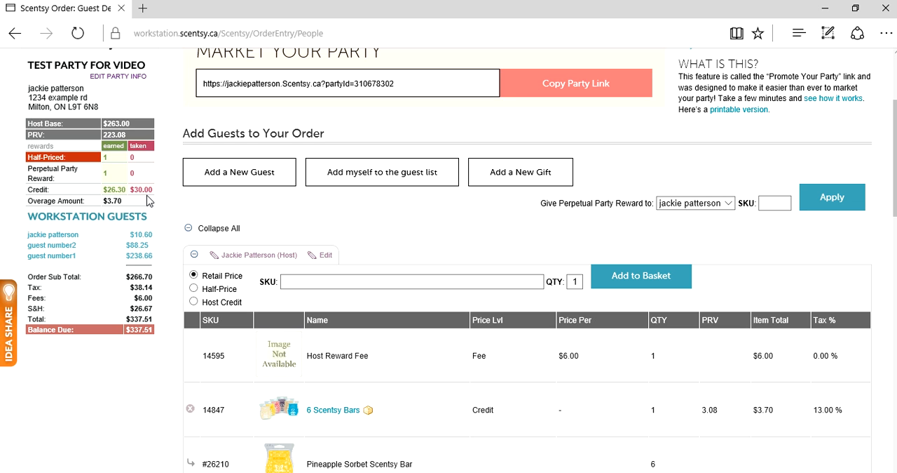
{"action": "mouse_move", "coordinate": [78, 212]}
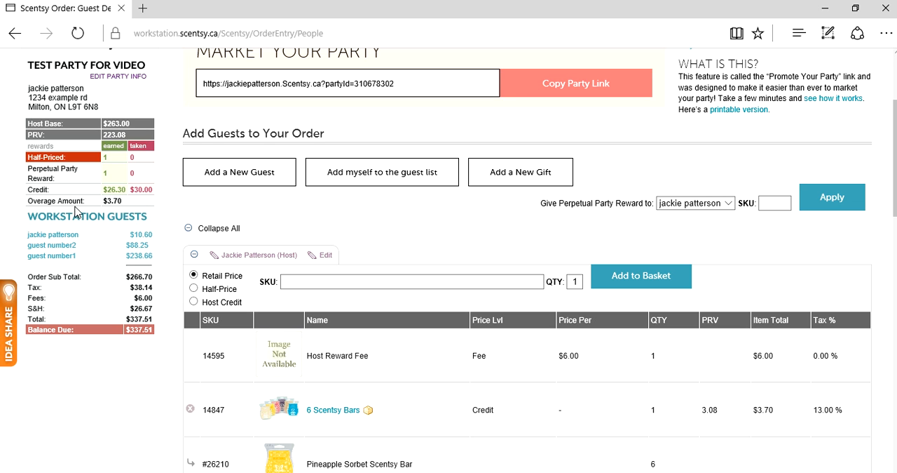
{"action": "mouse_move", "coordinate": [120, 212]}
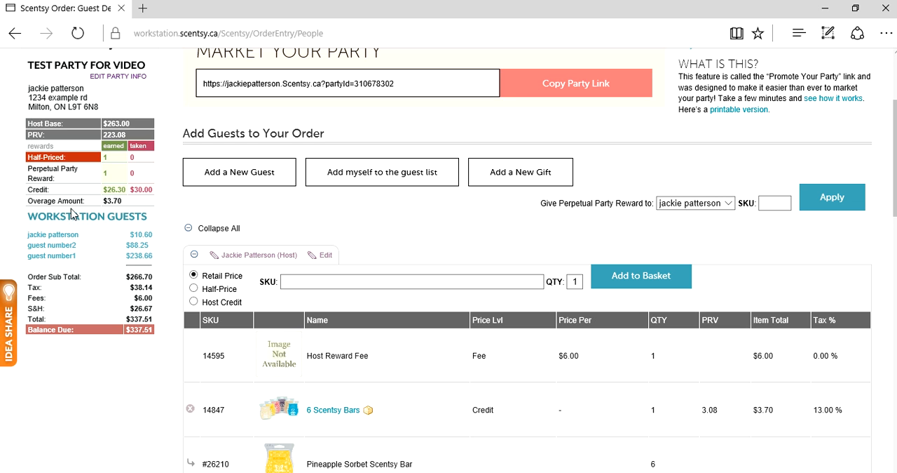
{"action": "mouse_move", "coordinate": [232, 214]}
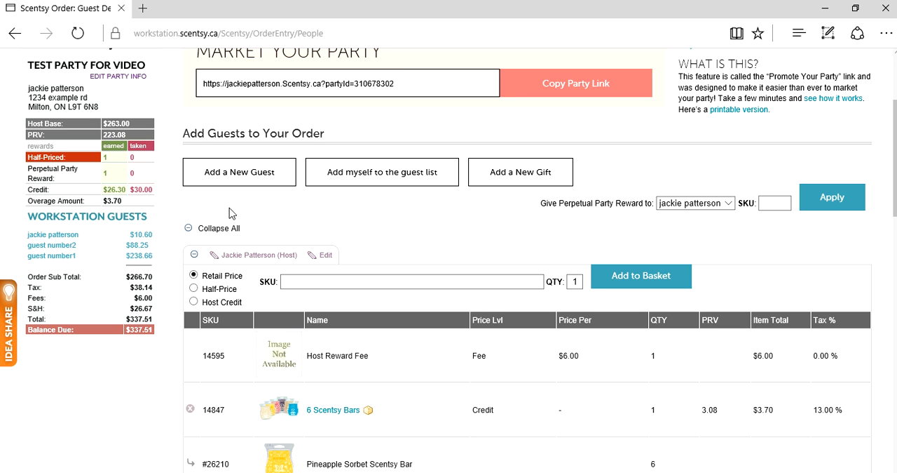
{"action": "mouse_move", "coordinate": [129, 194]}
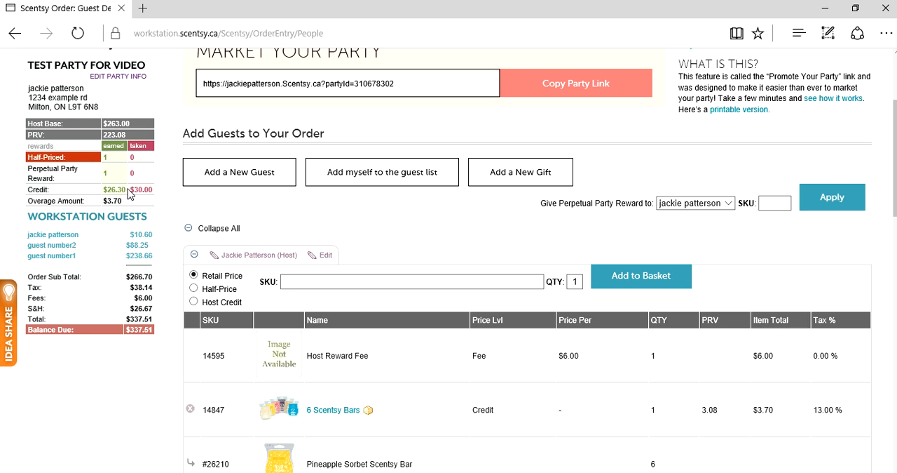
- Add a half-price Lemon Verbena Room Spray (26220) to the host's order at $5.00
{"action": "left_click", "coordinate": [193, 289]}
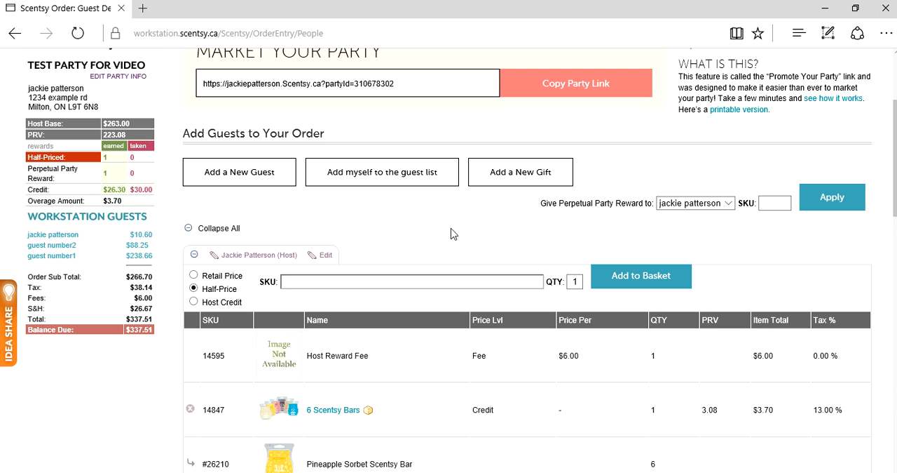
{"action": "type", "text": "room"}
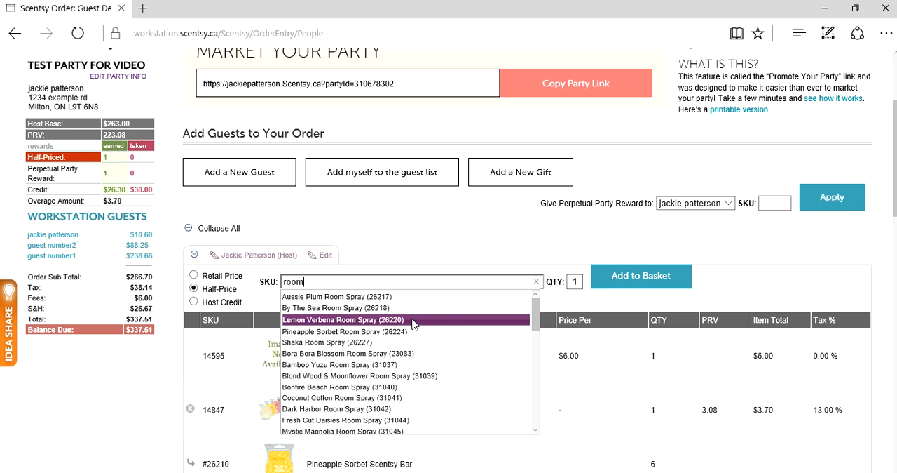
{"action": "left_click", "coordinate": [345, 319]}
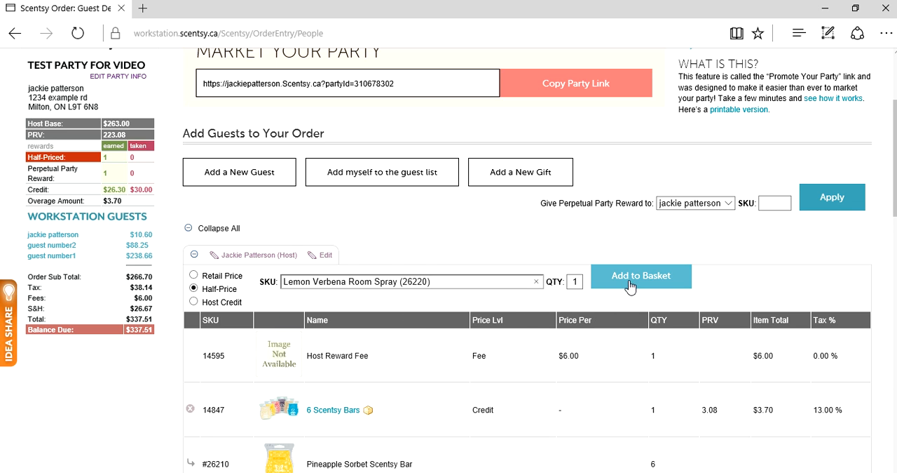
{"action": "left_click", "coordinate": [640, 275]}
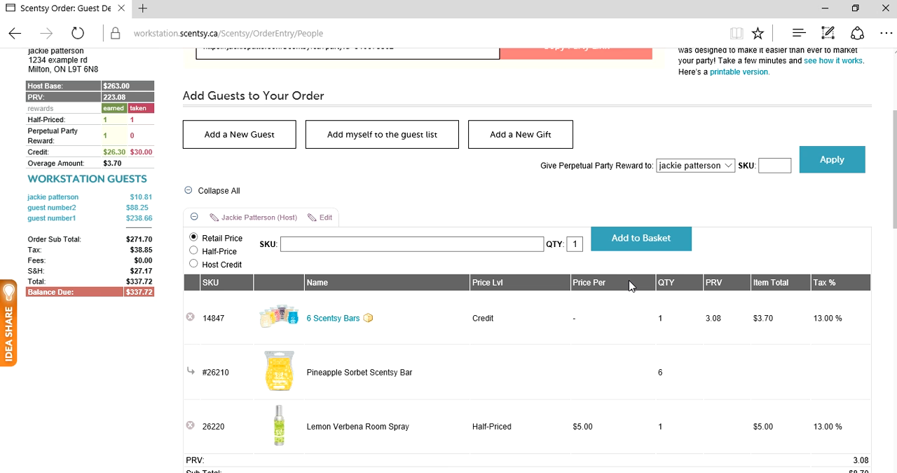
{"action": "mouse_move", "coordinate": [312, 439]}
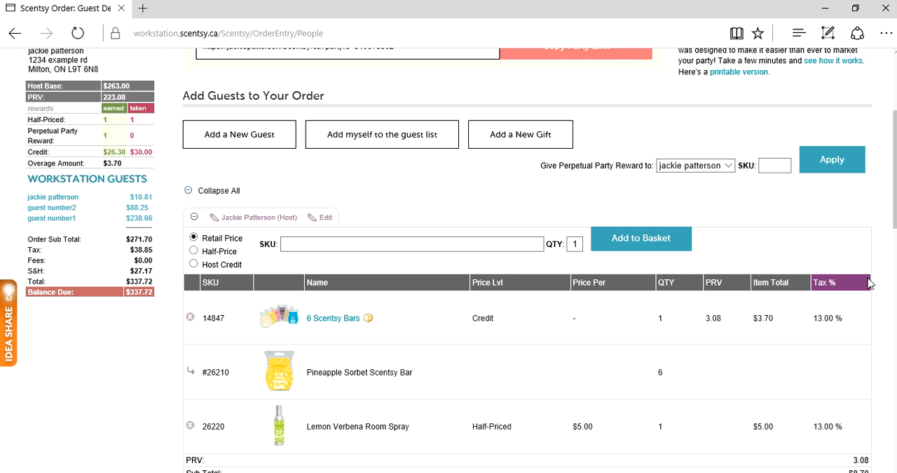
{"action": "mouse_move", "coordinate": [105, 147]}
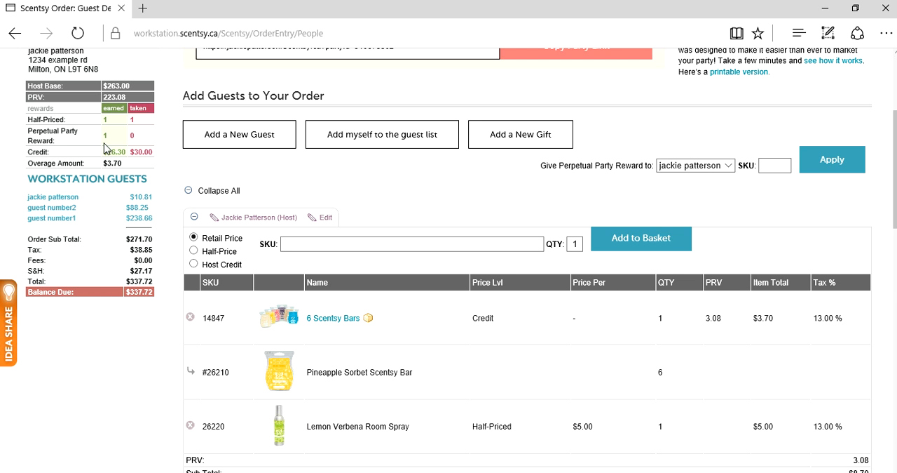
{"action": "mouse_move", "coordinate": [508, 198]}
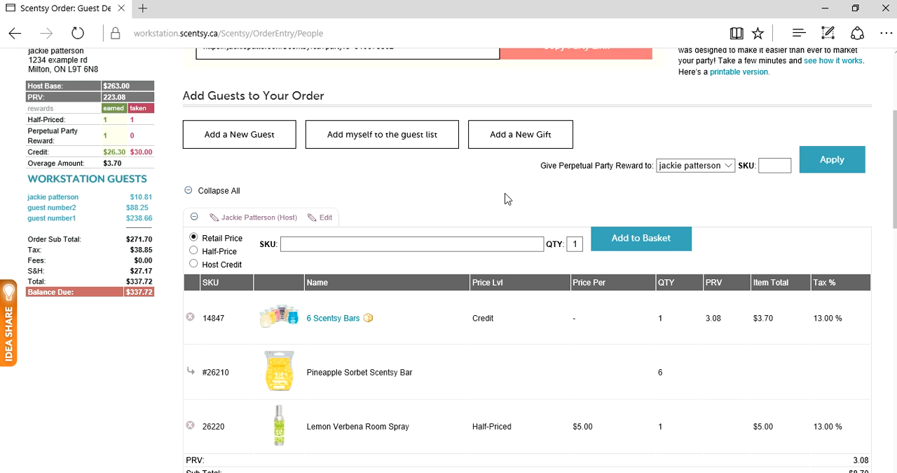
{"action": "mouse_move", "coordinate": [652, 176]}
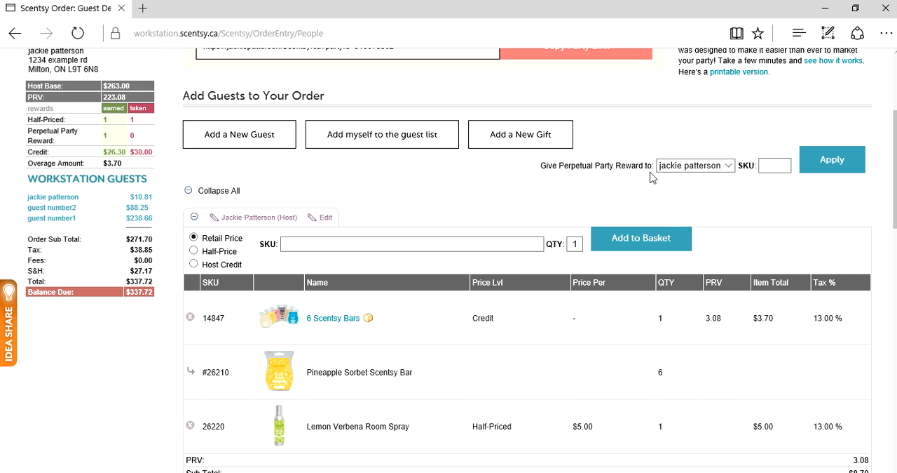
- Give the perpetual party reward to guest number2 and search 'wake' for her item
{"action": "left_click", "coordinate": [694, 165]}
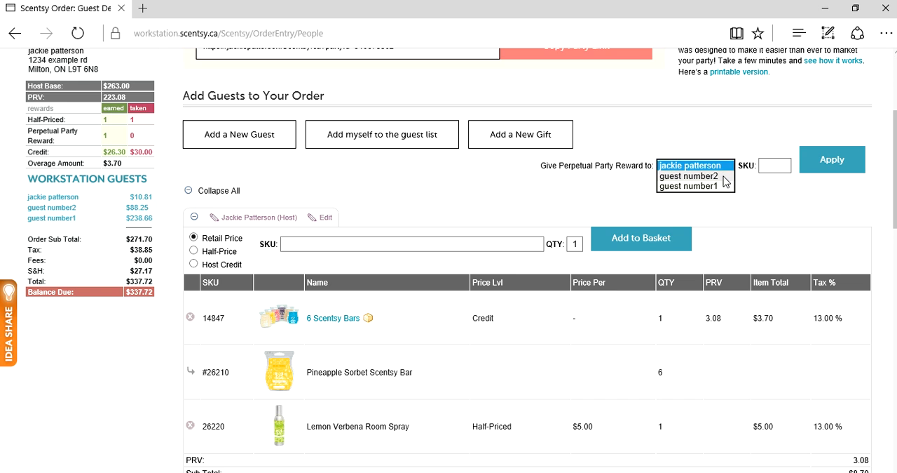
{"action": "left_click", "coordinate": [688, 175]}
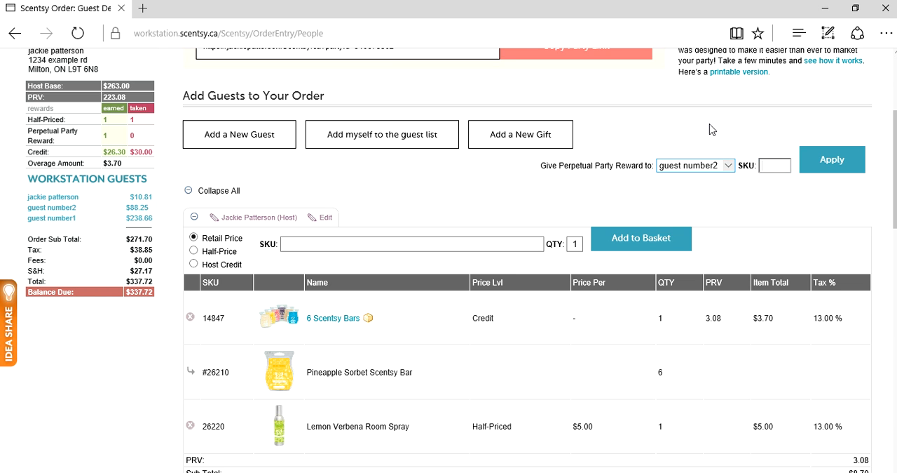
{"action": "type", "text": "wake"}
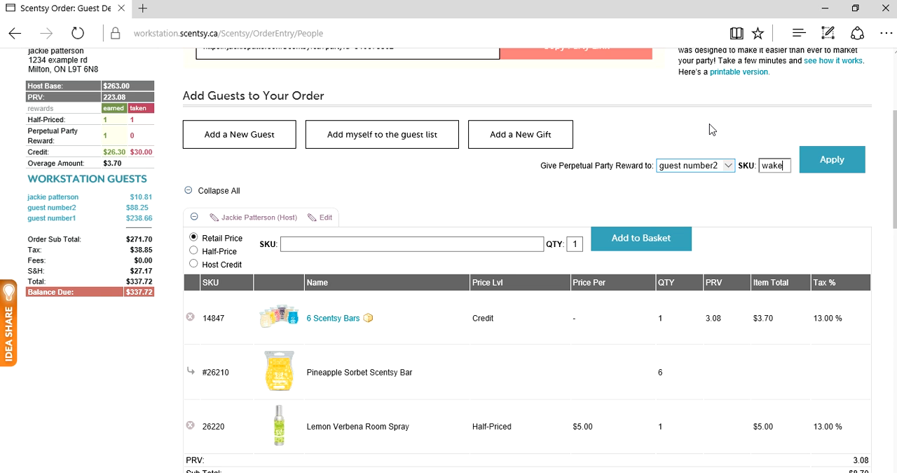
{"action": "type", "text": "wake"}
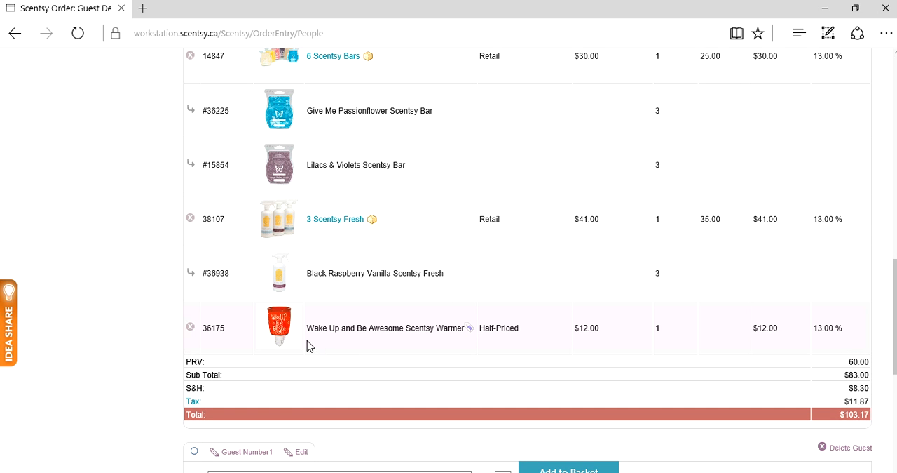
{"action": "mouse_move", "coordinate": [512, 348]}
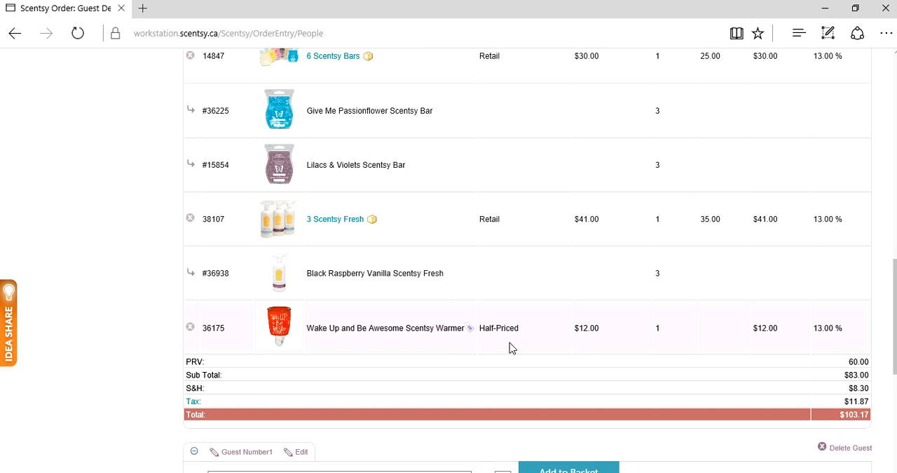
{"action": "mouse_move", "coordinate": [891, 344]}
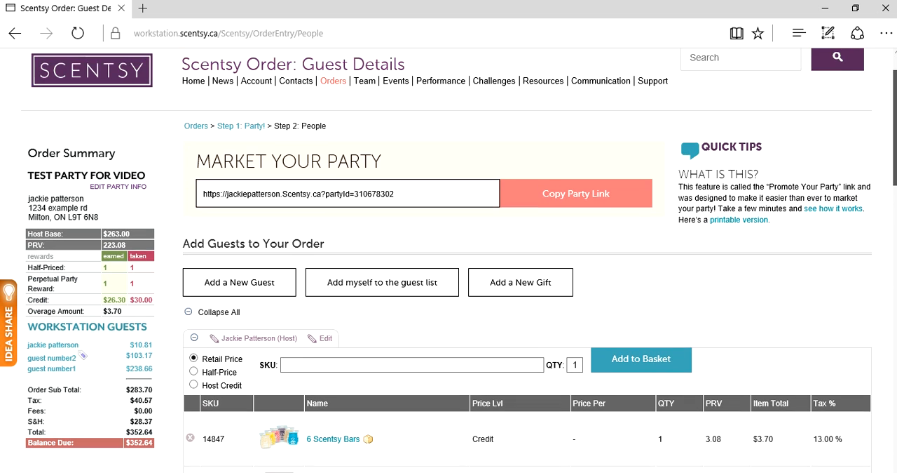
- Scroll to the Order Summary to review the $352.64 balance due
{"action": "scroll", "scroll_direction": "down", "scroll_amount": 3}
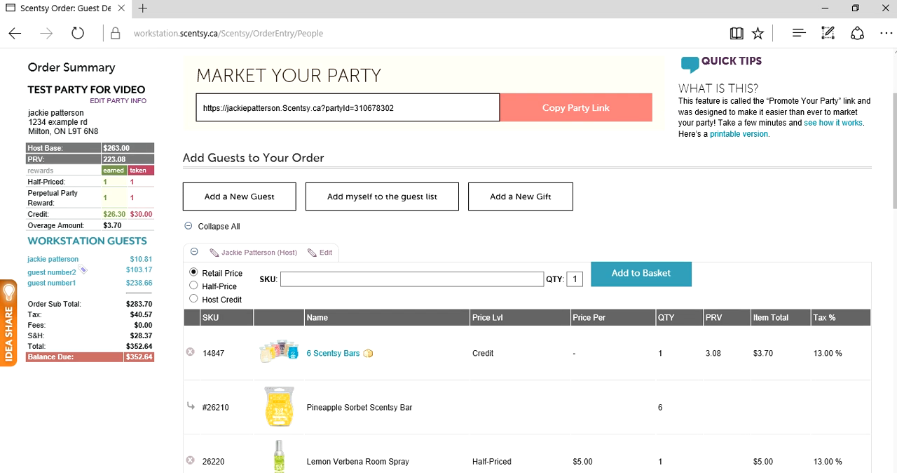
{"action": "mouse_move", "coordinate": [823, 204]}
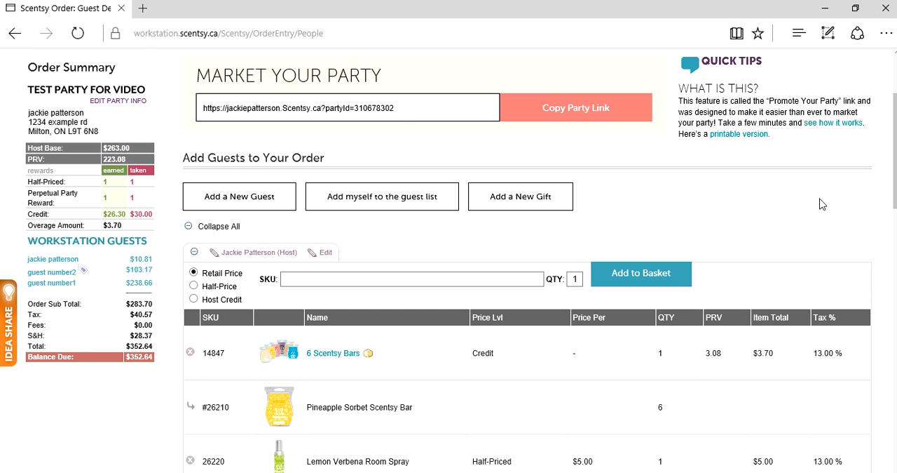